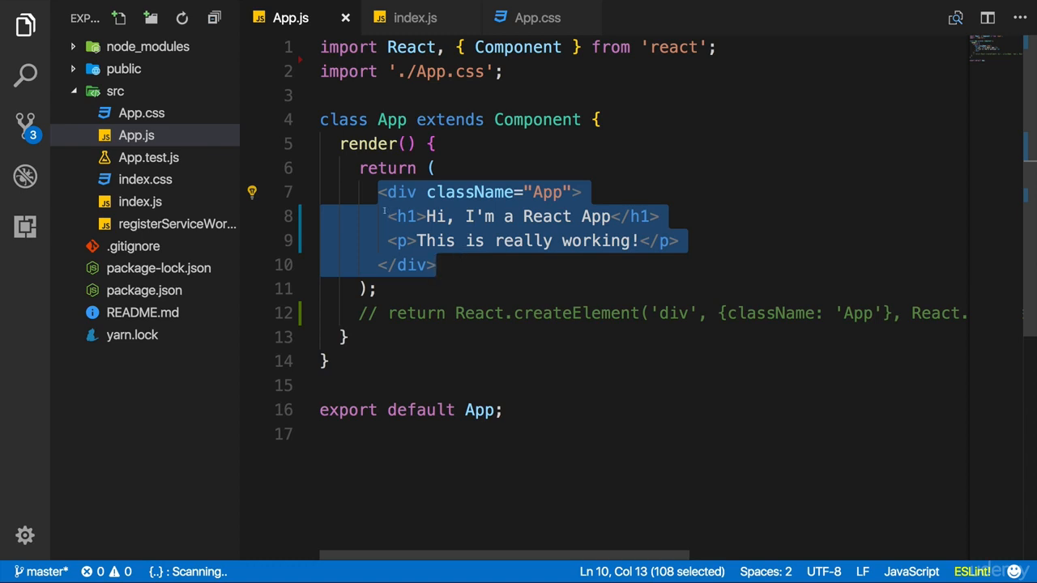
# Create a Person folder under src and an empty Person.js file inside it
pyautogui.click(136, 135)
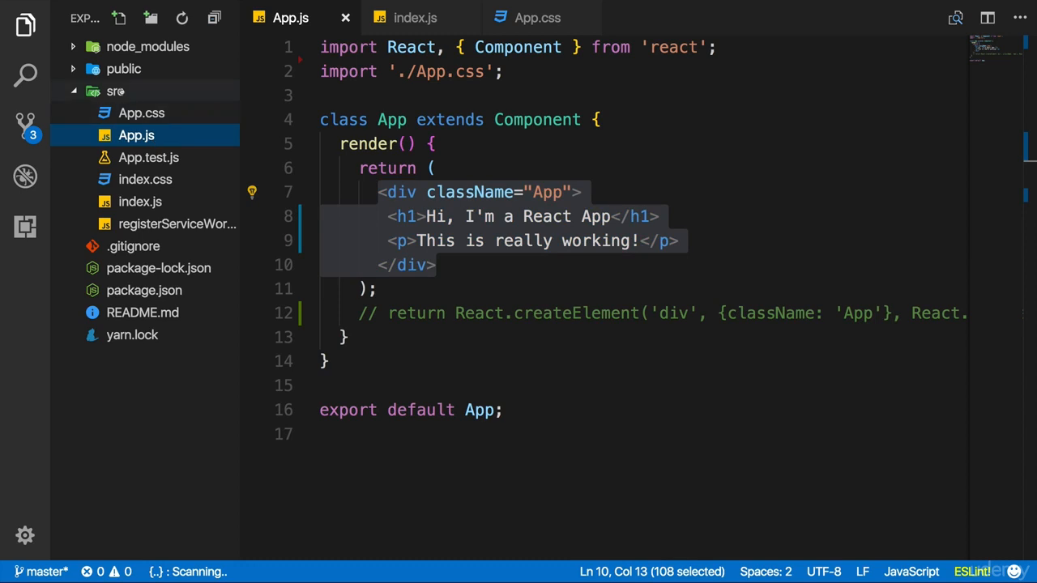
pyautogui.click(115, 91)
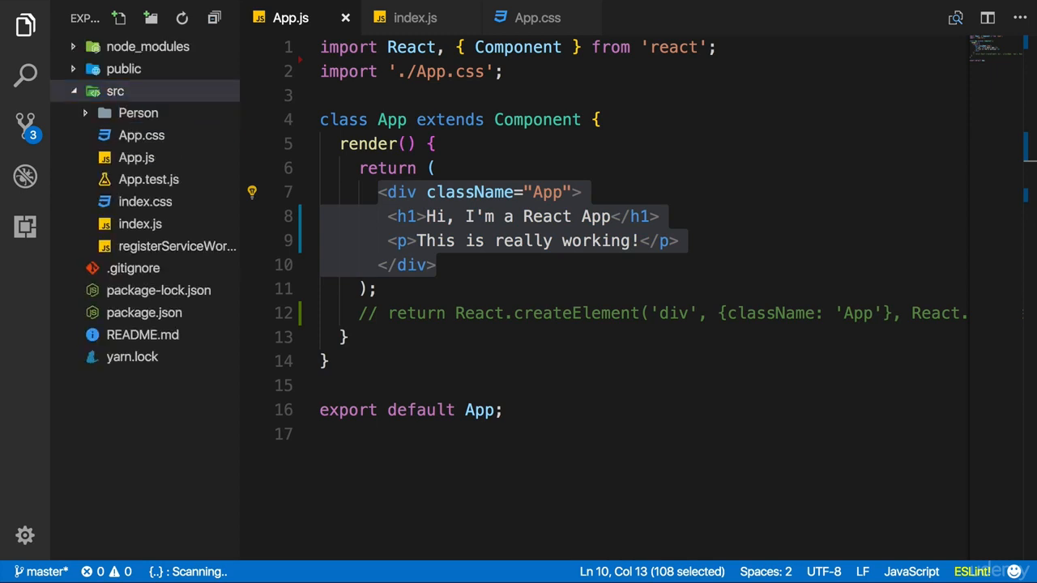
pyautogui.moveTo(137, 113)
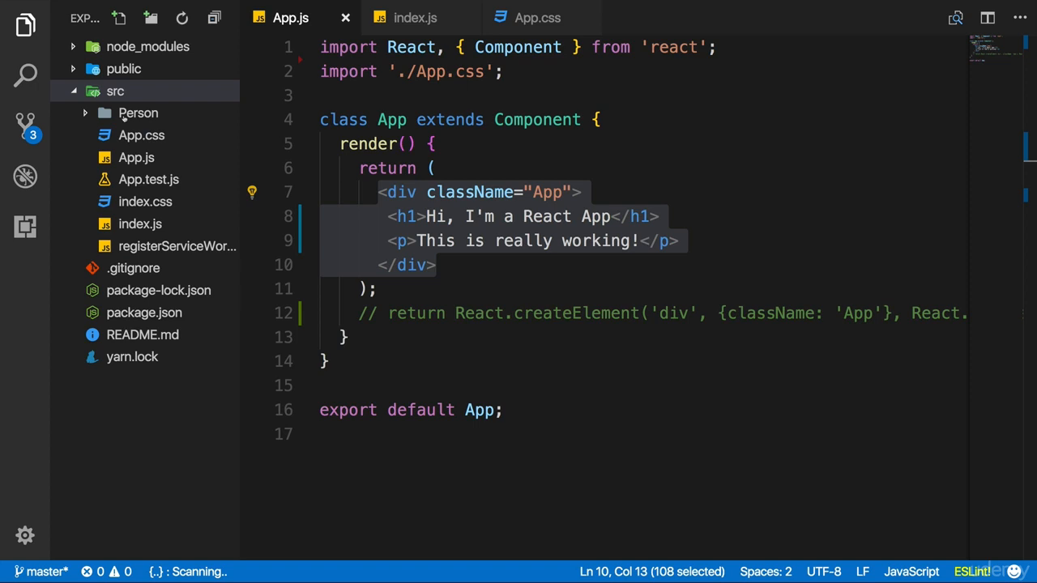
pyautogui.click(138, 113)
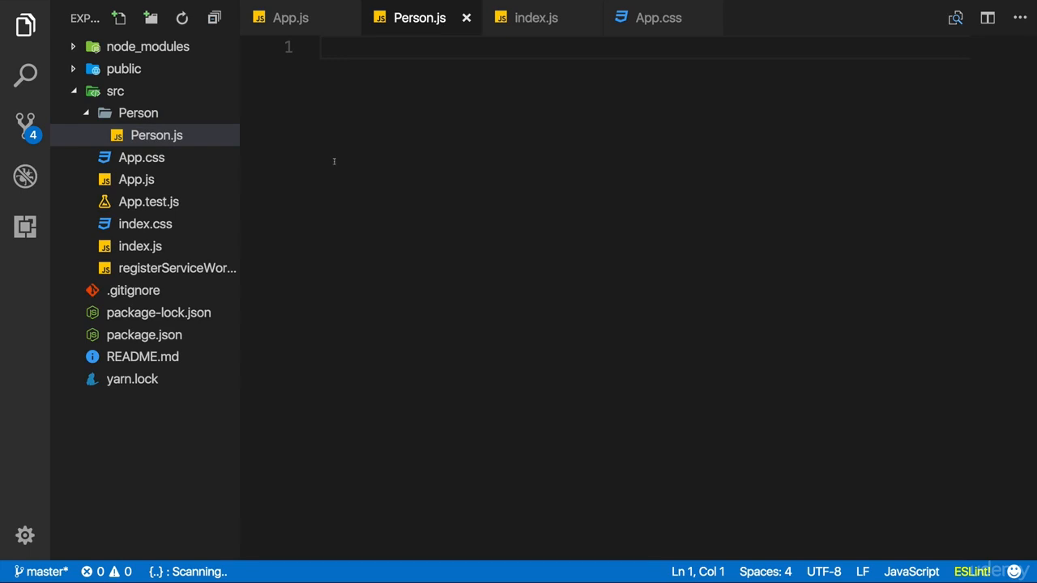
pyautogui.moveTo(285, 161)
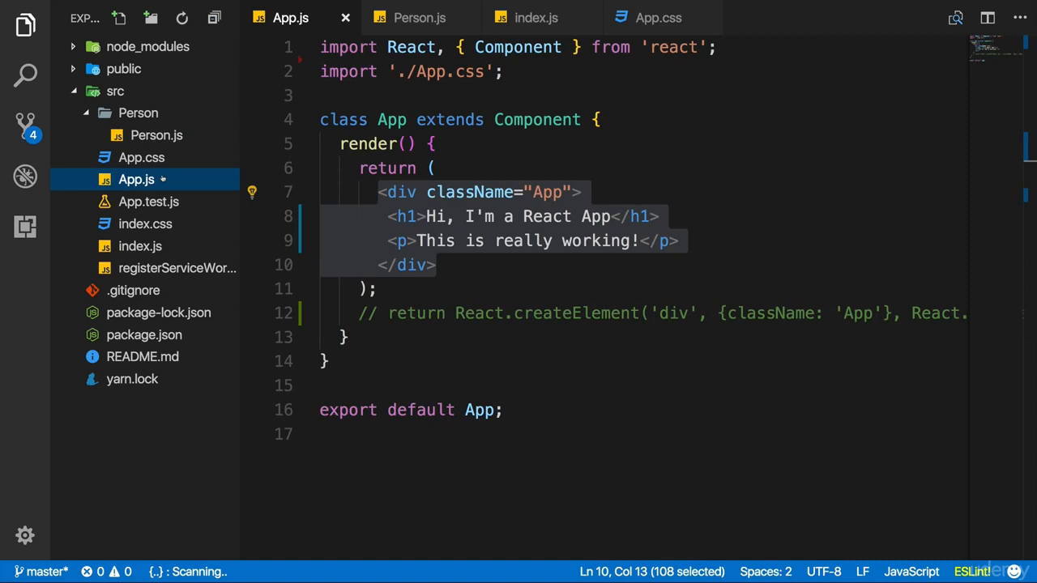
pyautogui.moveTo(136, 179)
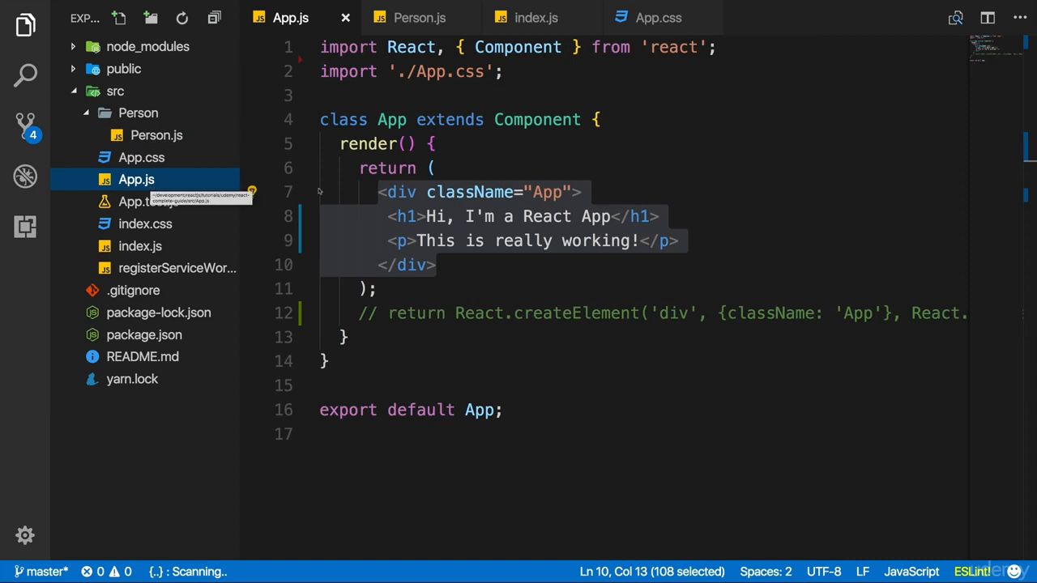
# Review the react import in App.js, then return to the empty Person.js
pyautogui.doubleClick(537, 119)
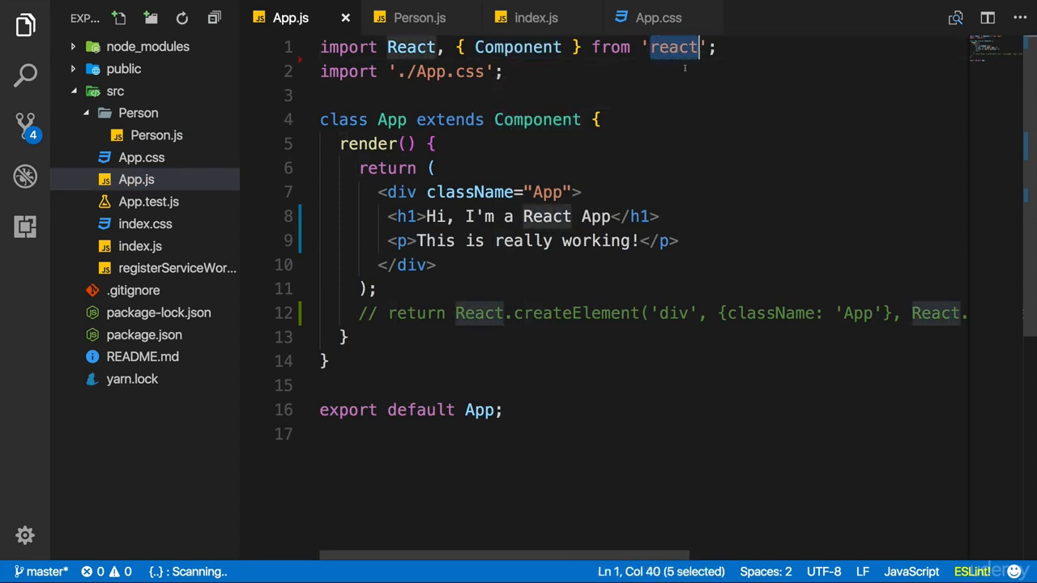
pyautogui.moveTo(640, 114)
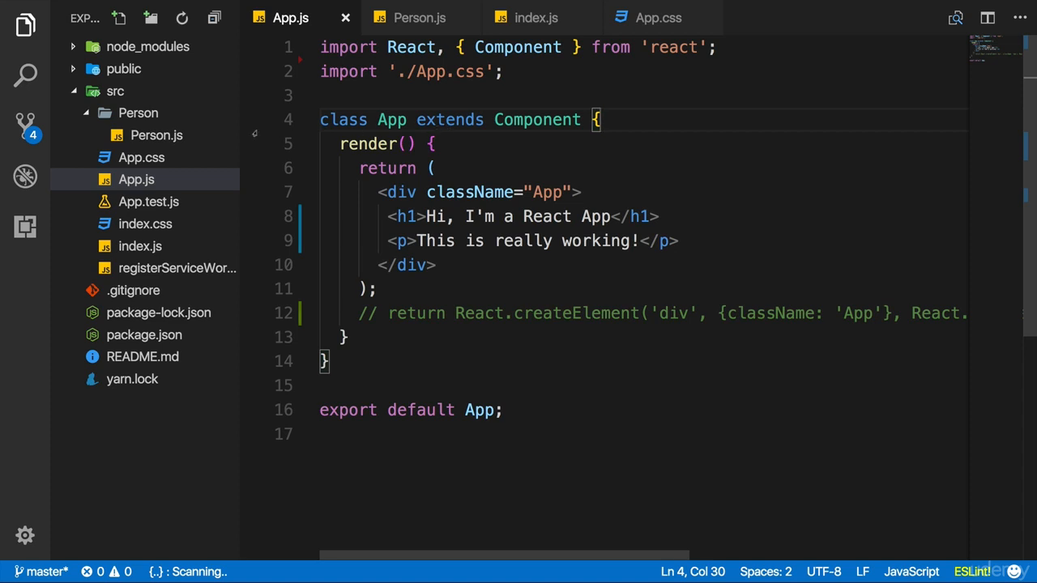
pyautogui.click(156, 135)
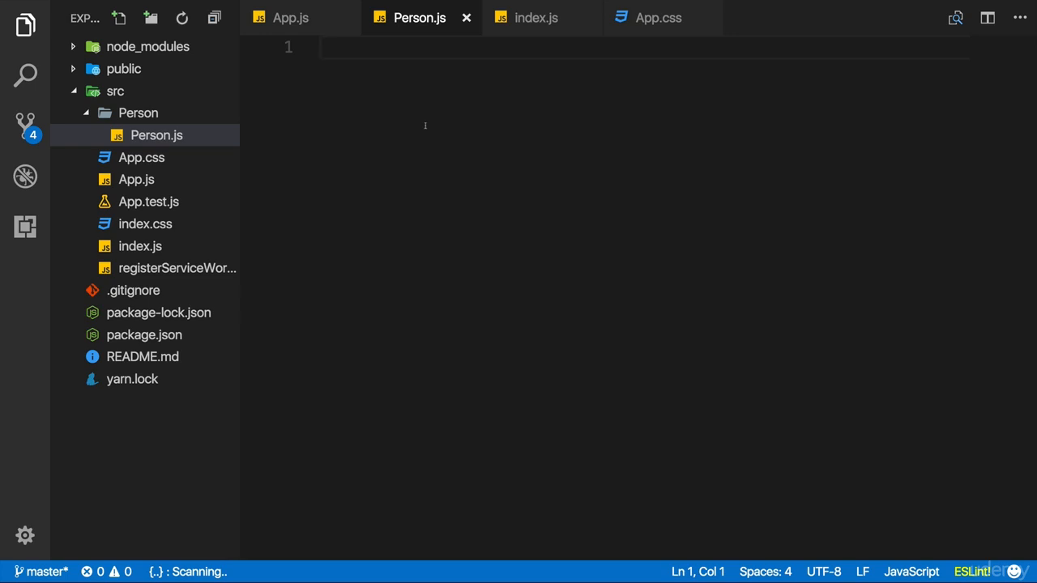
pyautogui.write('function')
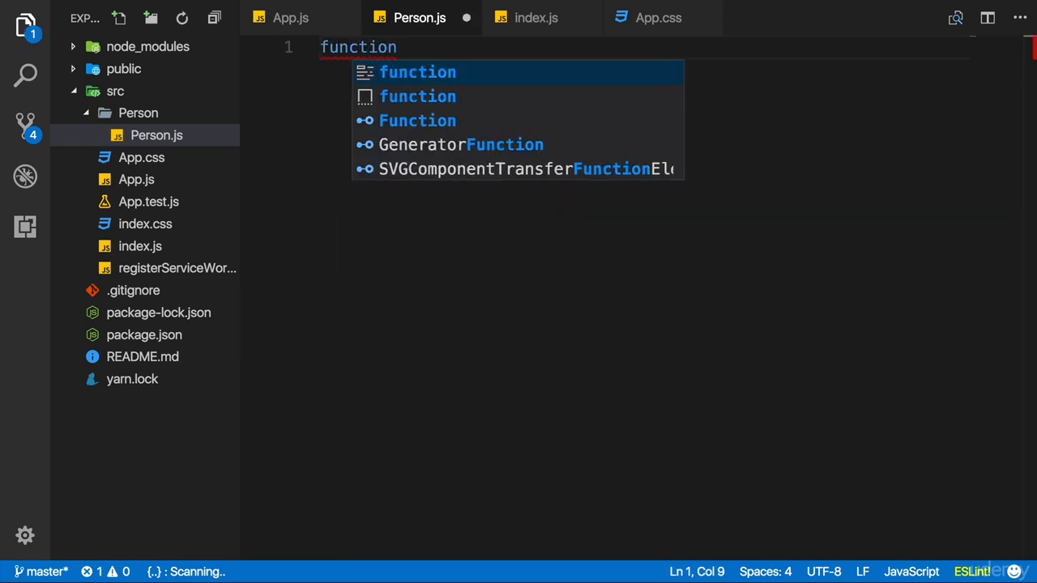
pyautogui.write('person')
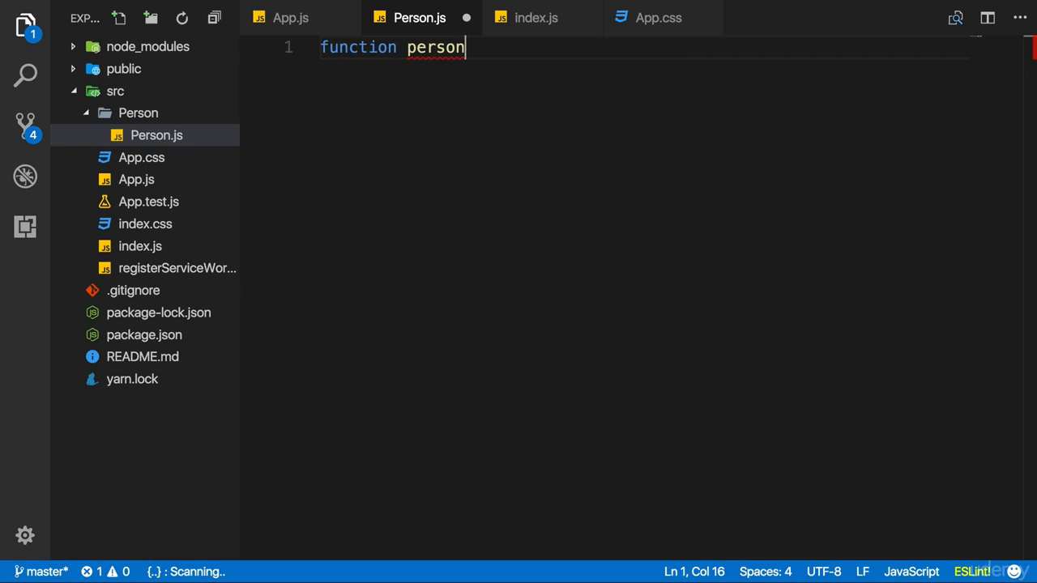
pyautogui.write('() {')
pyautogui.write('return')
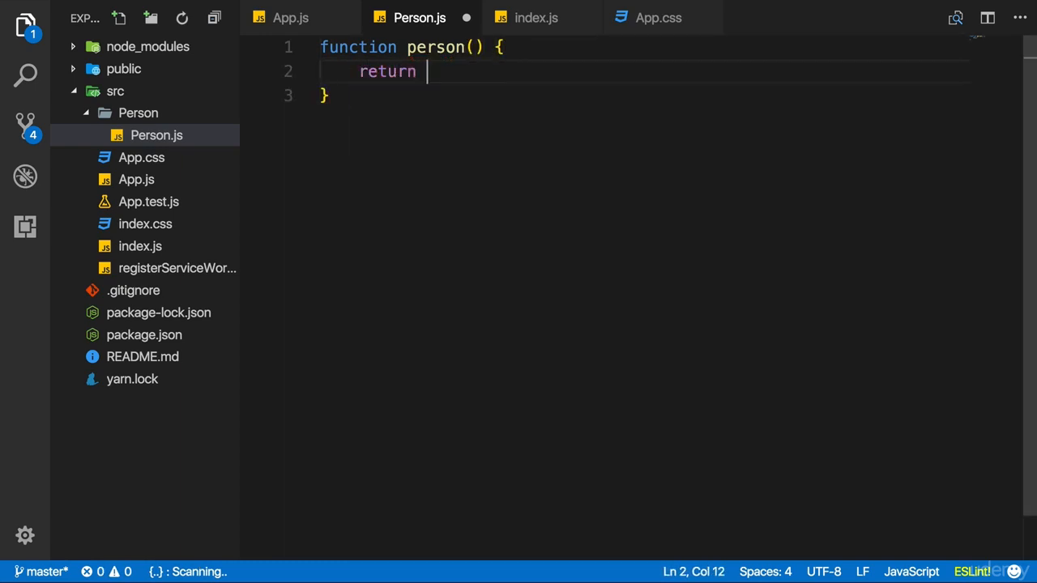
pyautogui.write('<h2>')
pyautogui.write('var p')
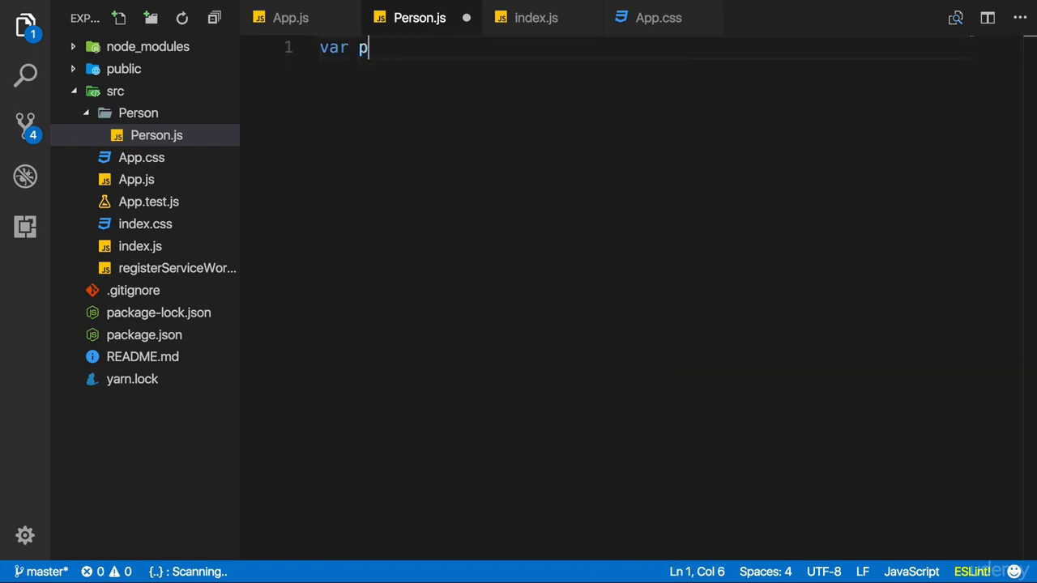
pyautogui.write('erson = funtion(')
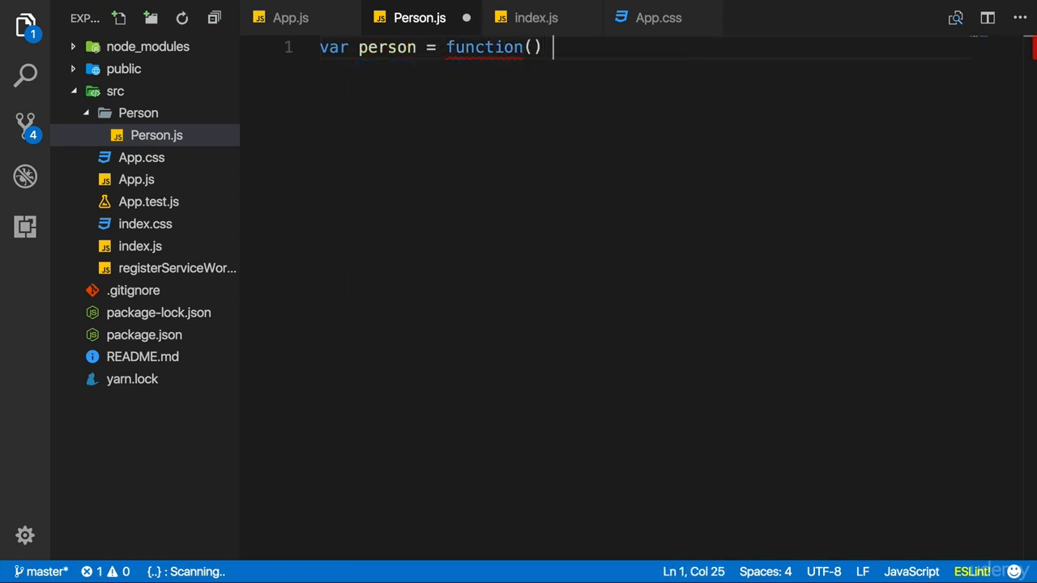
pyautogui.write('{')
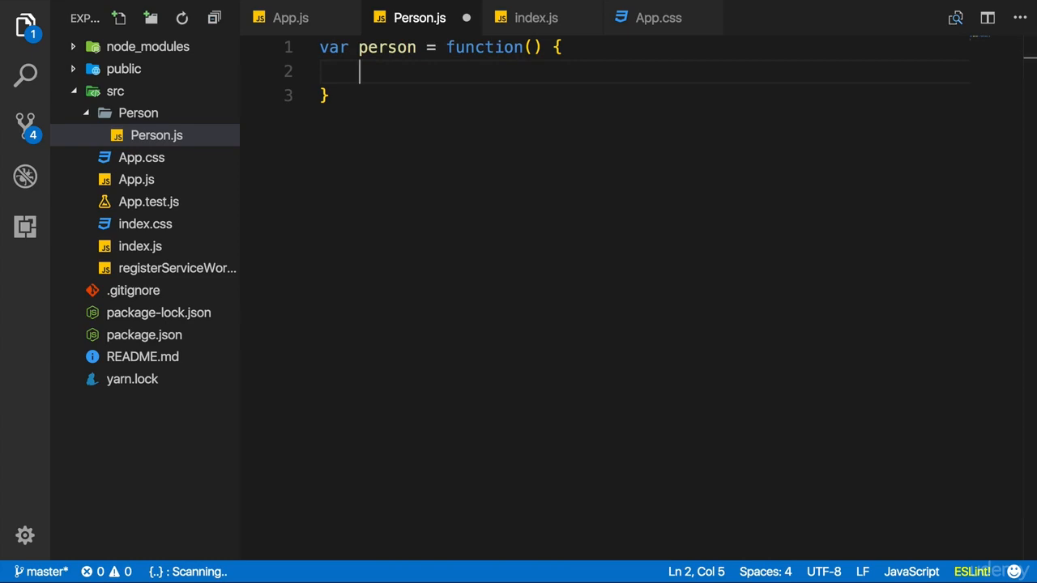
pyautogui.press('ctrl+a')
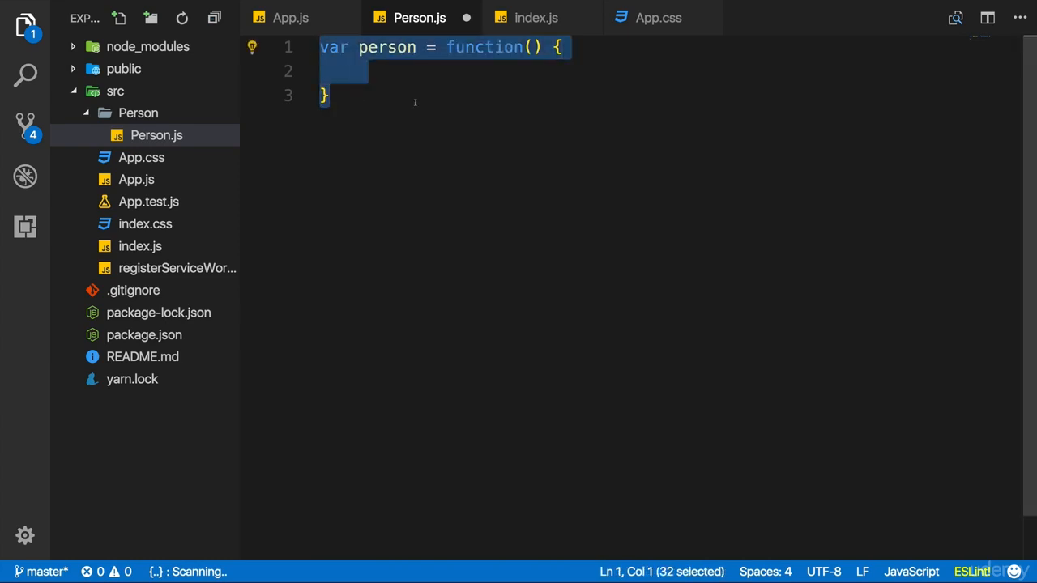
pyautogui.press('Delete')
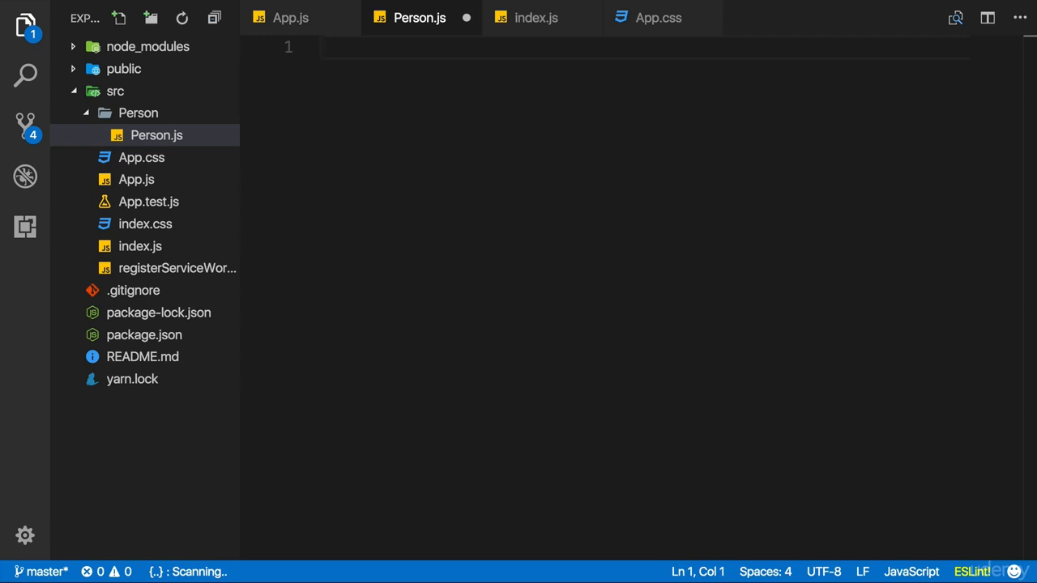
# Start Person.js with a declaration of a constant named person
pyautogui.write('var')
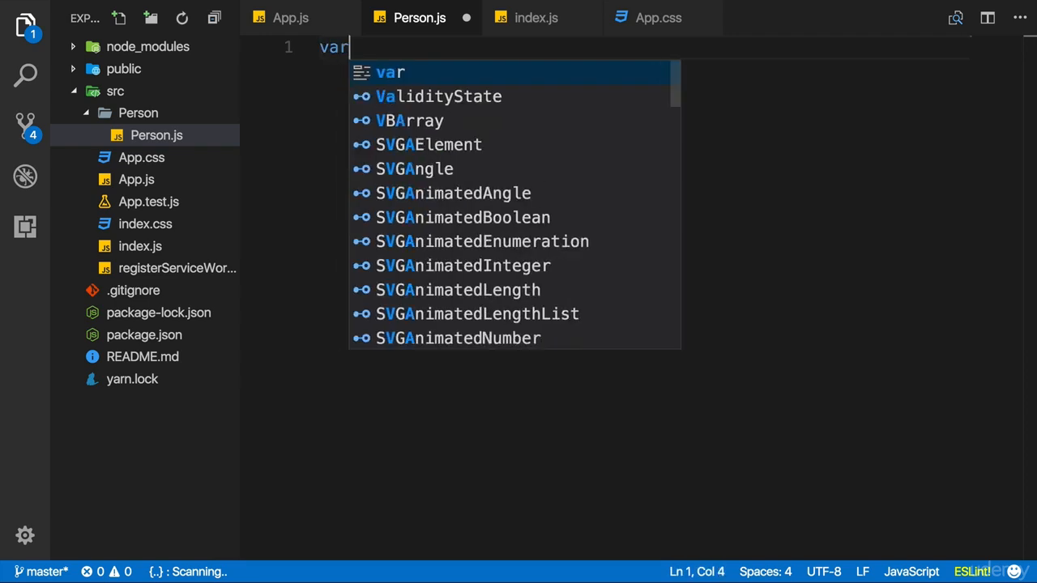
pyautogui.write('con')
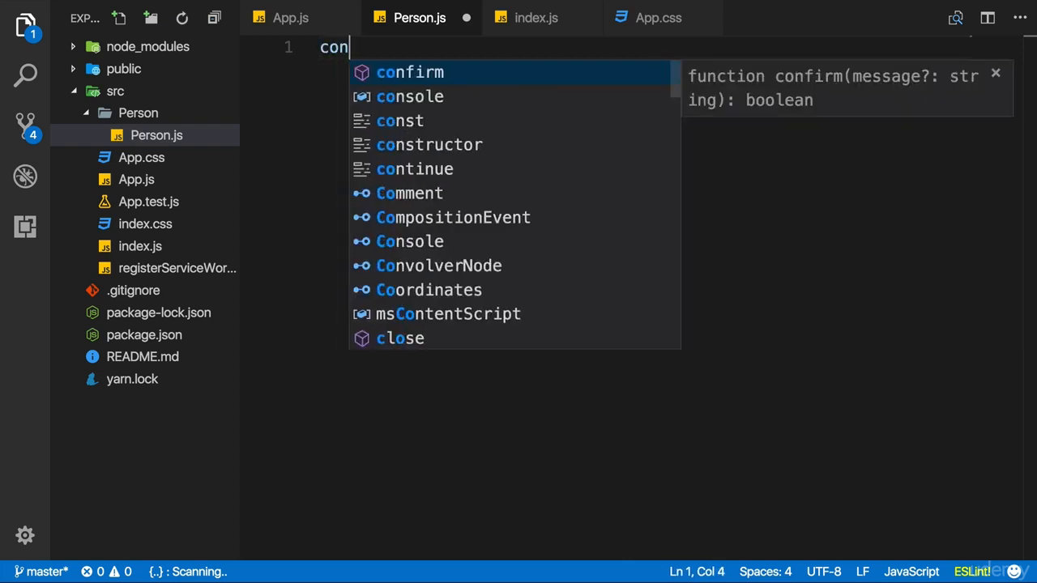
pyautogui.write('st')
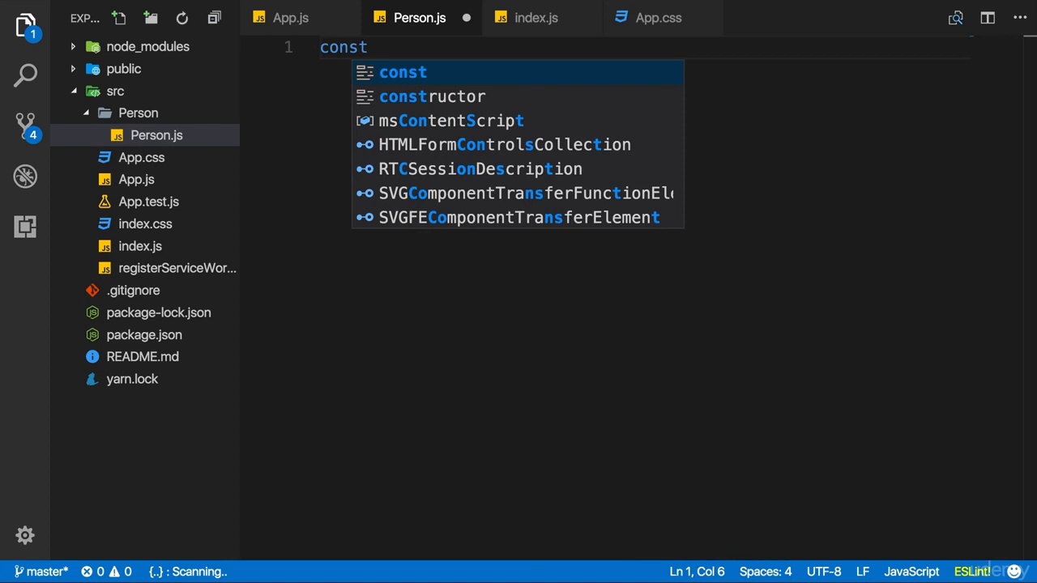
pyautogui.write('person')
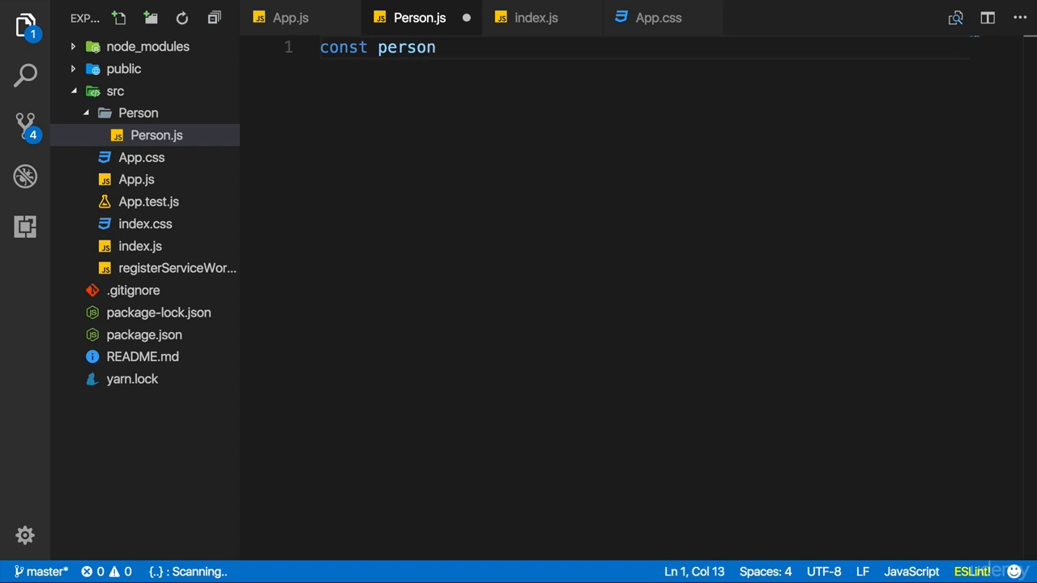
pyautogui.click(378, 47)
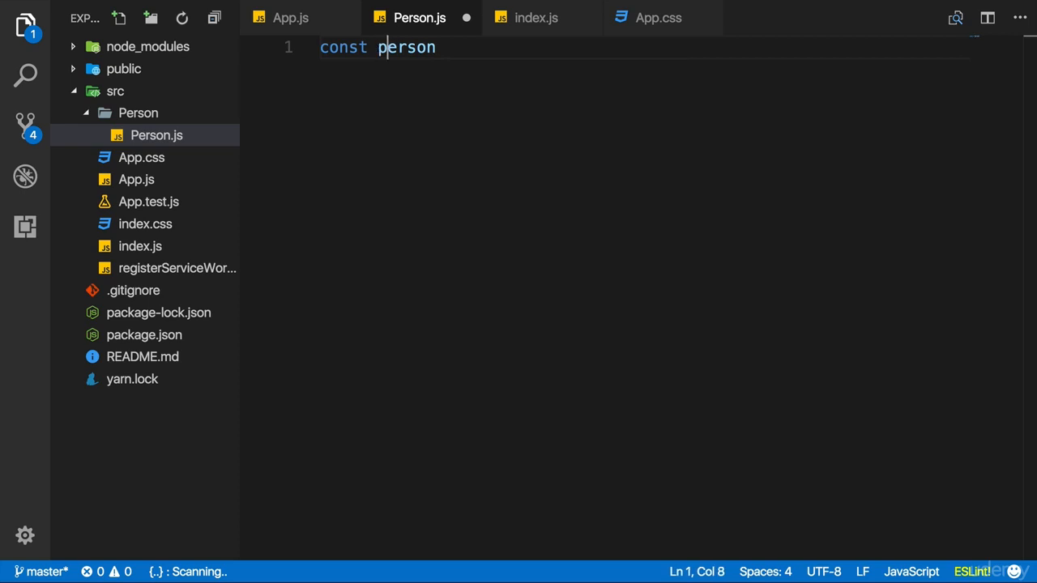
pyautogui.press('Left')
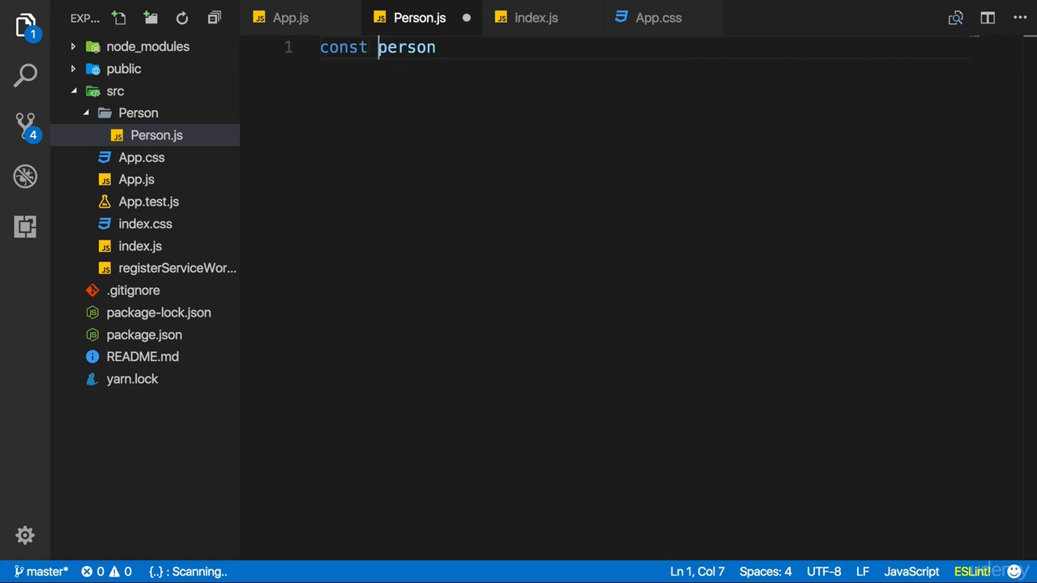
pyautogui.doubleClick(407, 47)
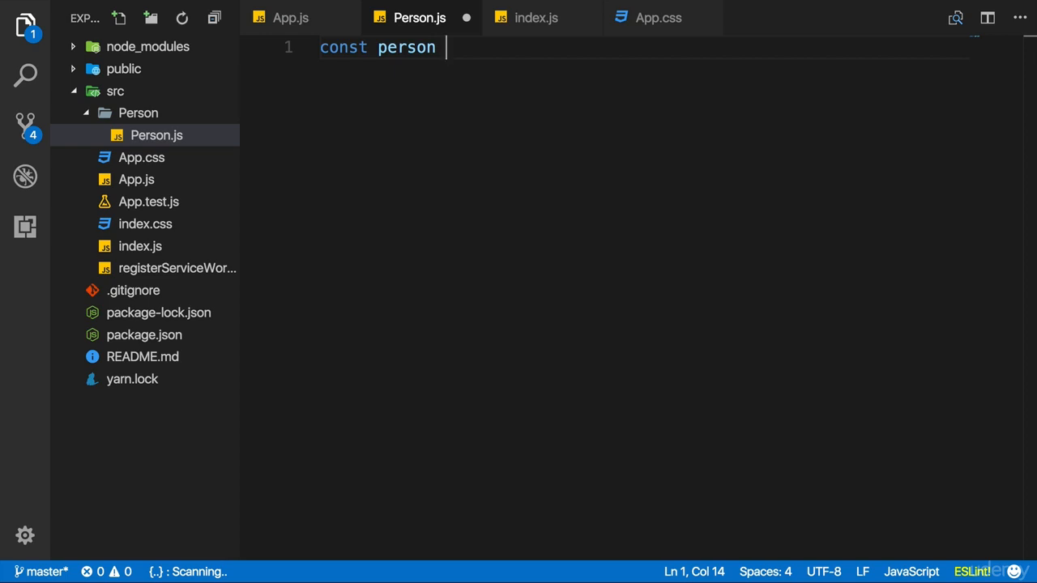
# Add the assignment sign after person and remove the started function keyword
pyautogui.write('=')
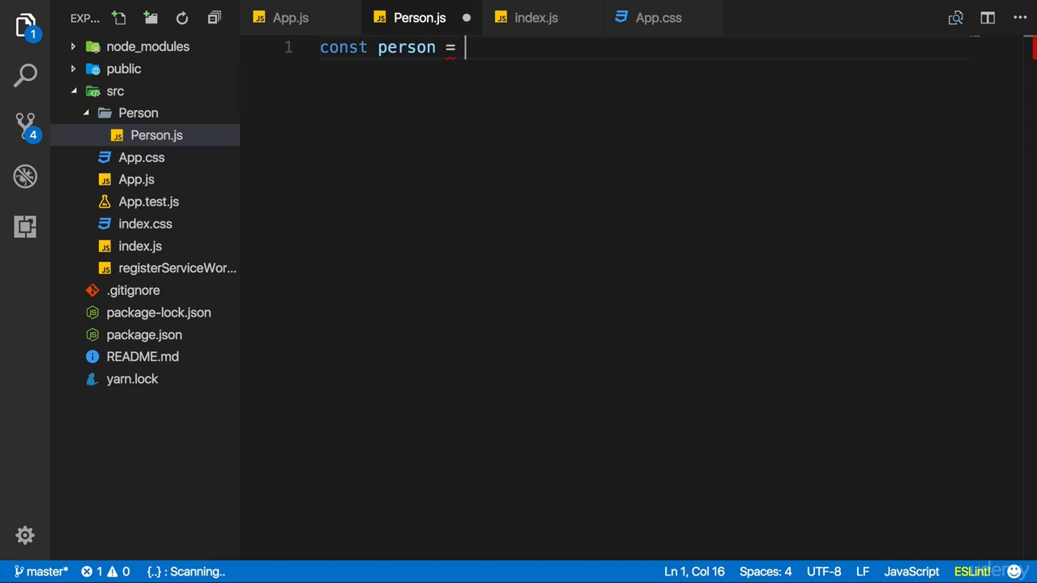
pyautogui.write('function(')
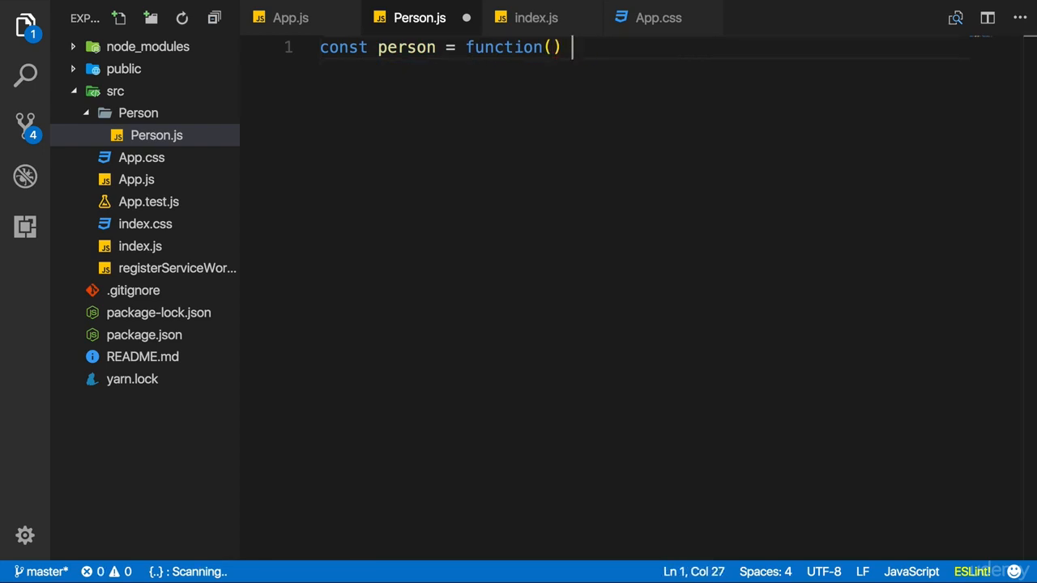
pyautogui.press('BackSpace')
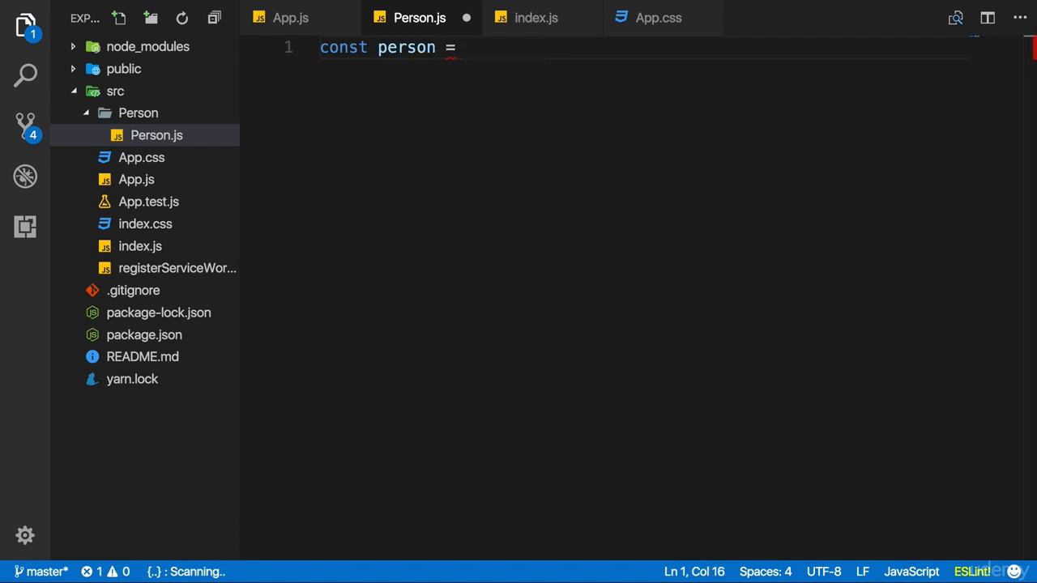
# Assign person an arrow function () => {} and begin a return statement in its body
pyautogui.write('()')
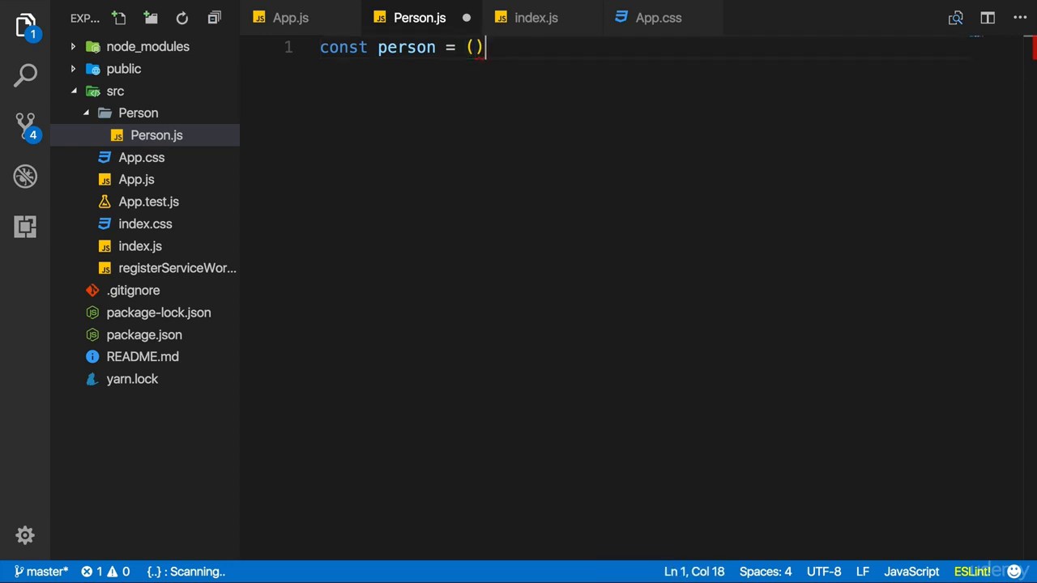
pyautogui.write('=> {}')
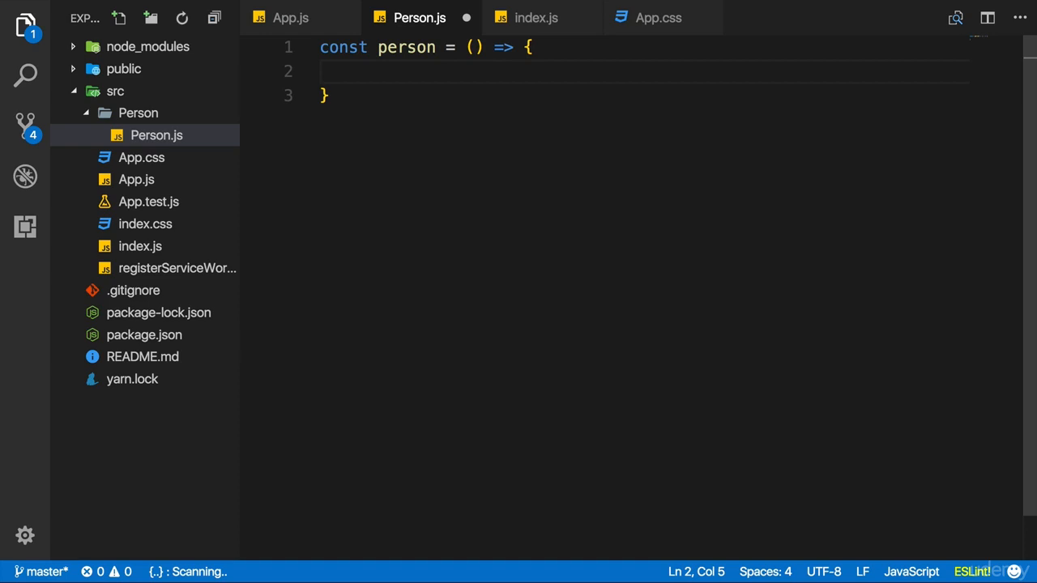
pyautogui.moveTo(470, 96)
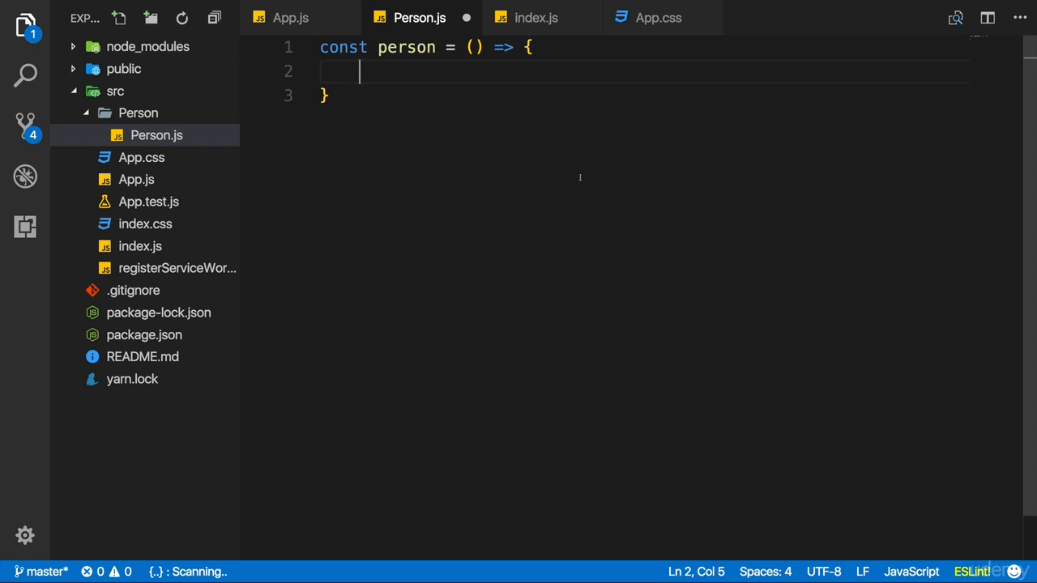
pyautogui.write('retu')
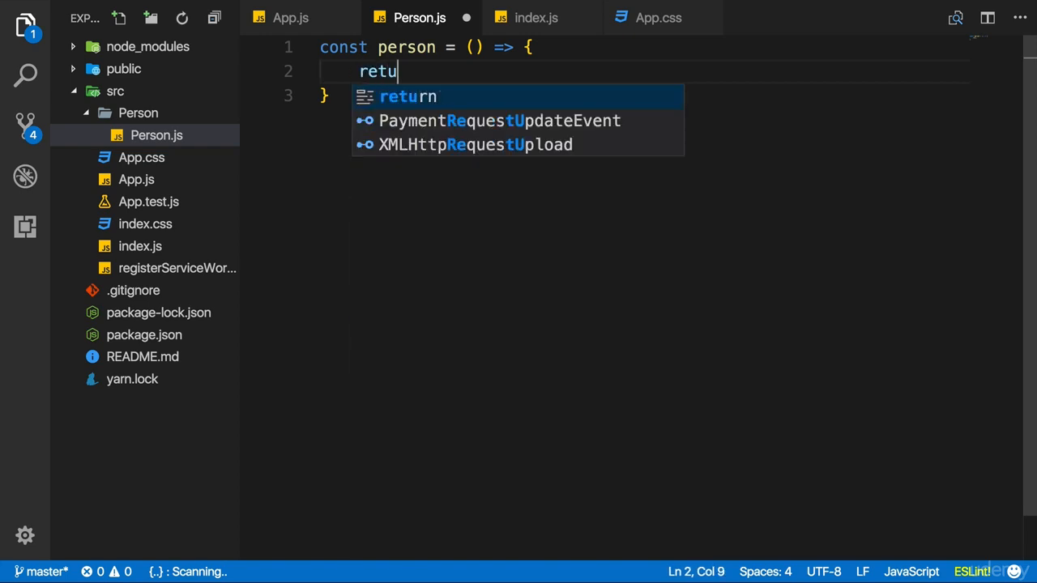
# Have person return a paragraph reading "I'm a Person!"
pyautogui.press('Tab')
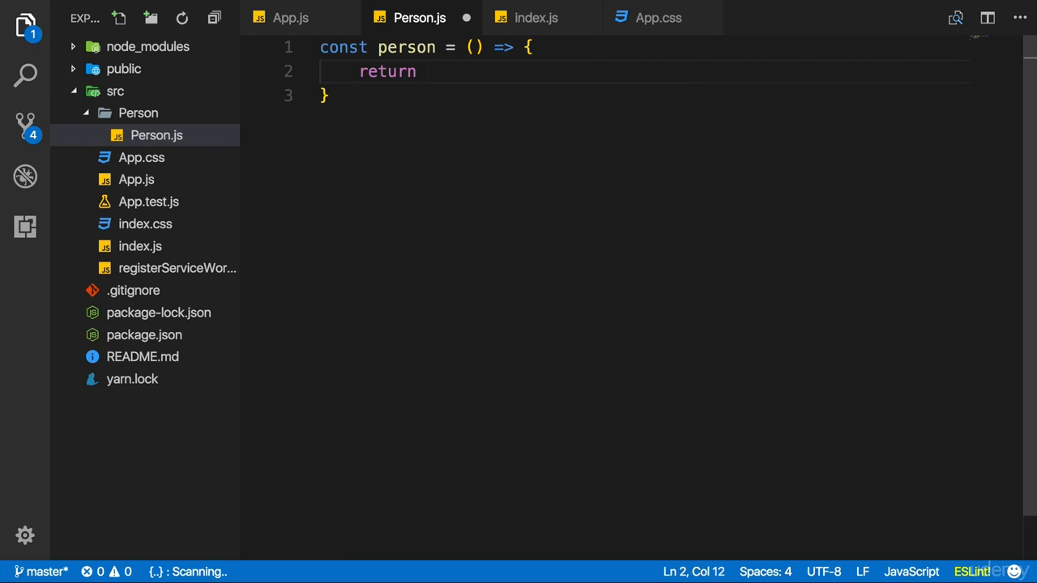
pyautogui.write('<p></p>')
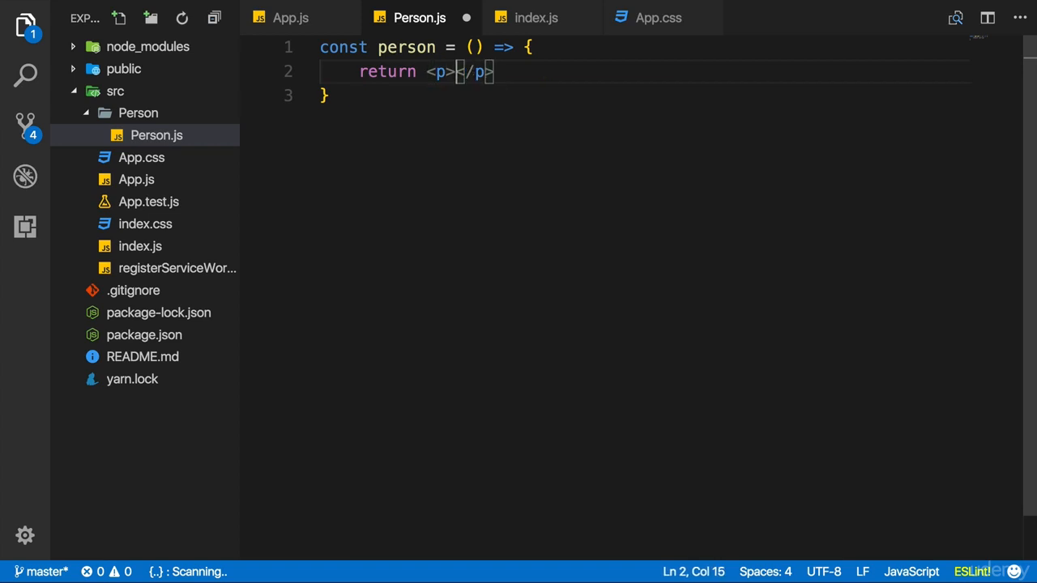
pyautogui.write("I'm")
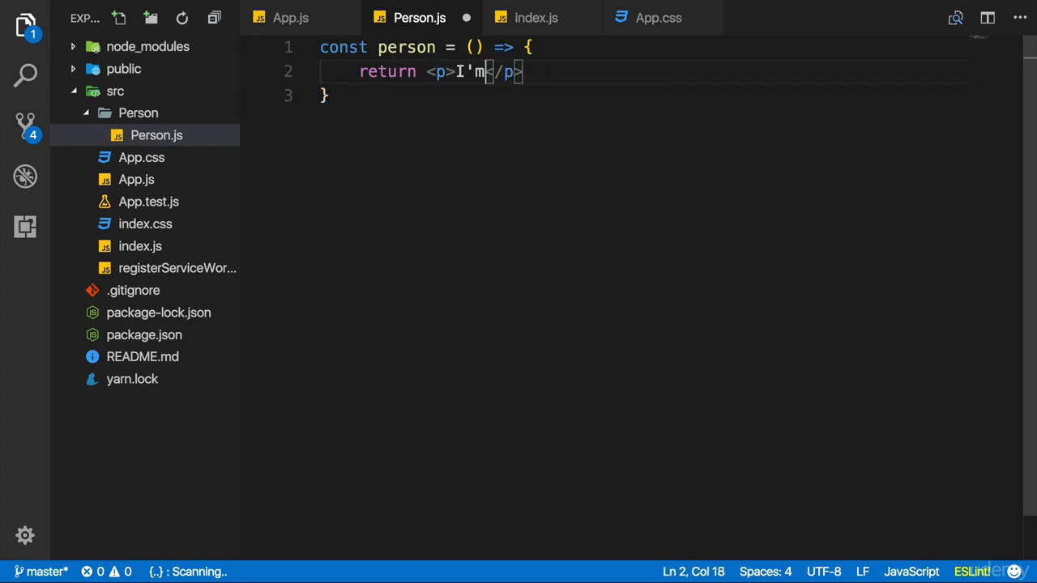
pyautogui.write('a Person!')
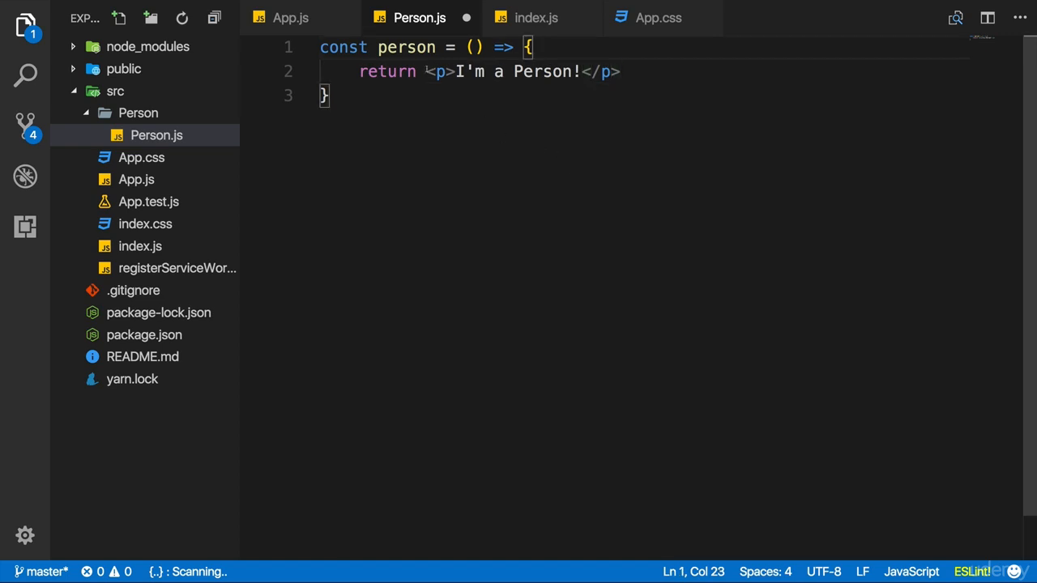
pyautogui.moveTo(427, 71); pyautogui.dragTo(621, 72)
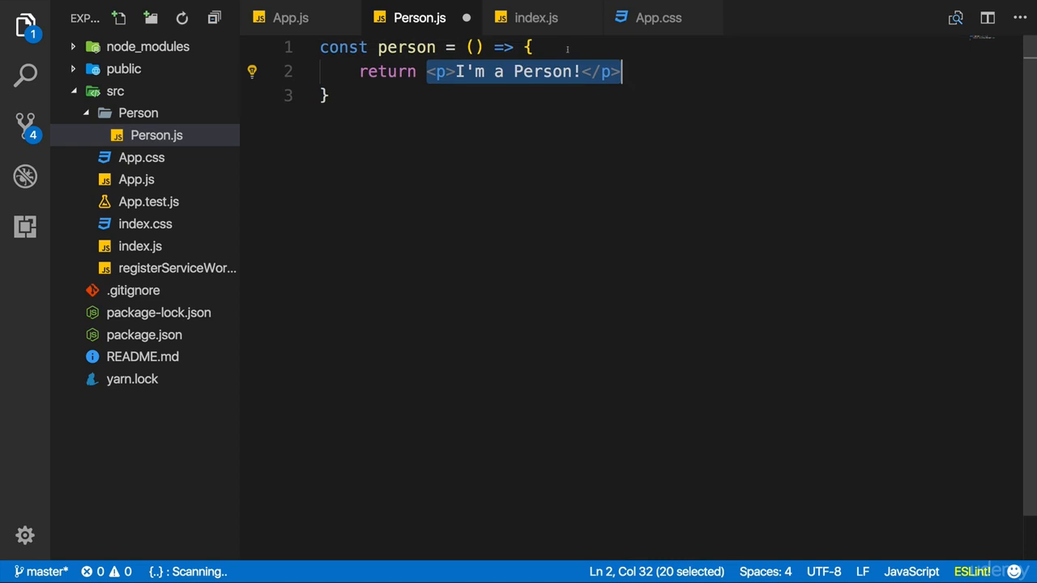
# Add import React from 'react' at the top of Person.js, checking App.js, and end it with a semicolon
pyautogui.press('Enter')
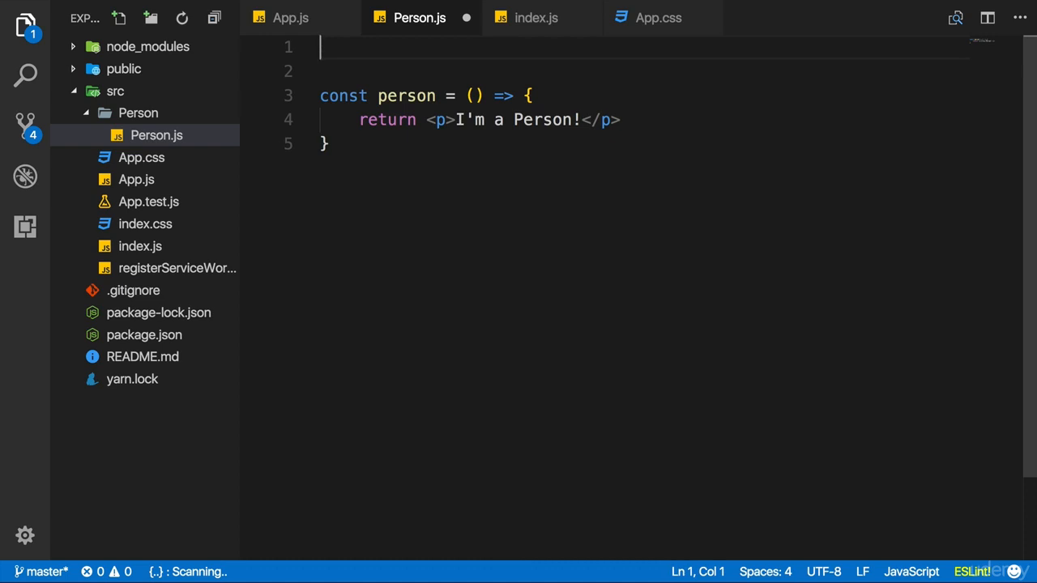
pyautogui.write('import React')
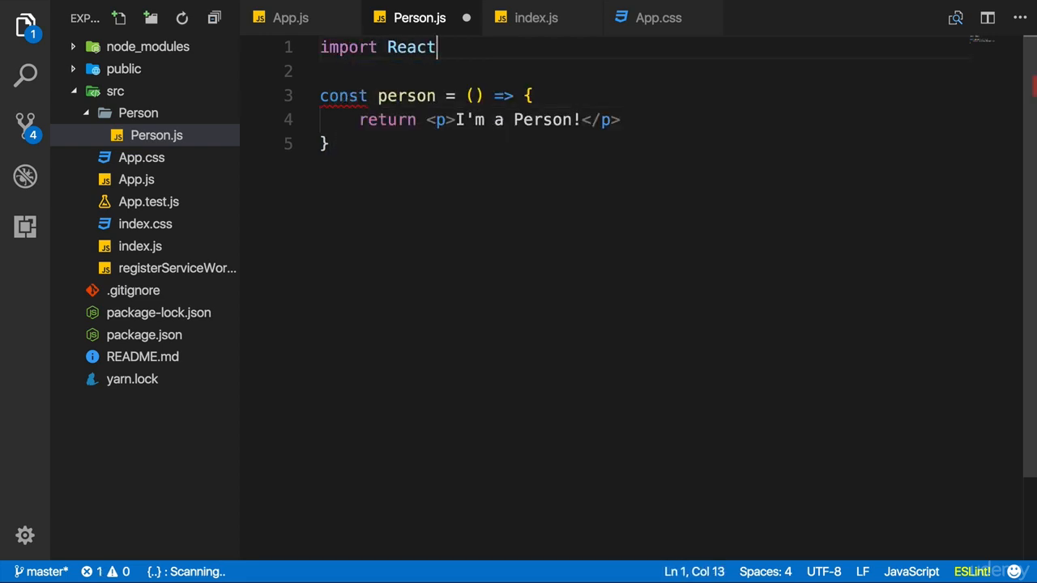
pyautogui.write("from 'rea")
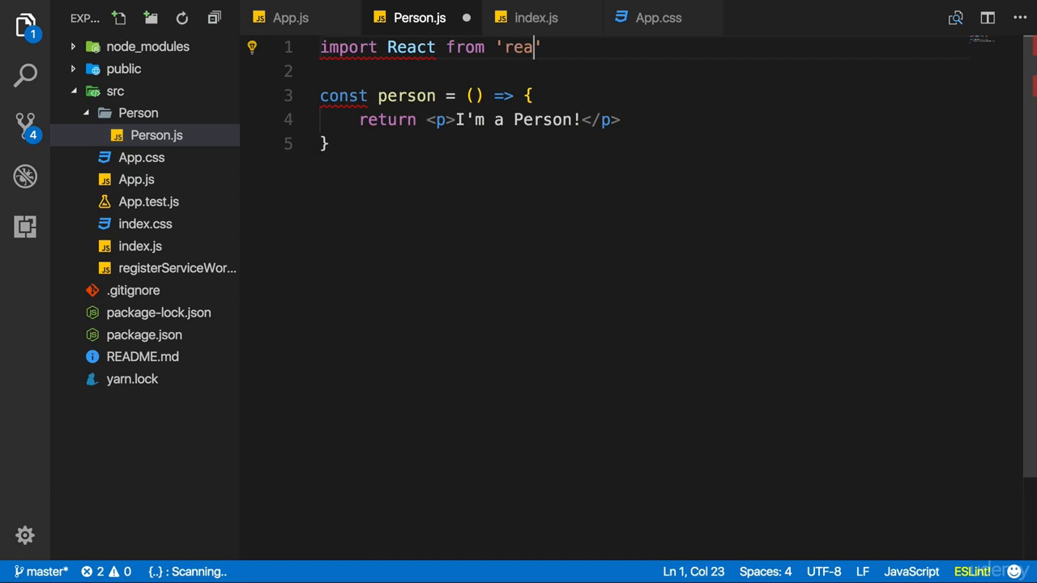
pyautogui.write('ct')
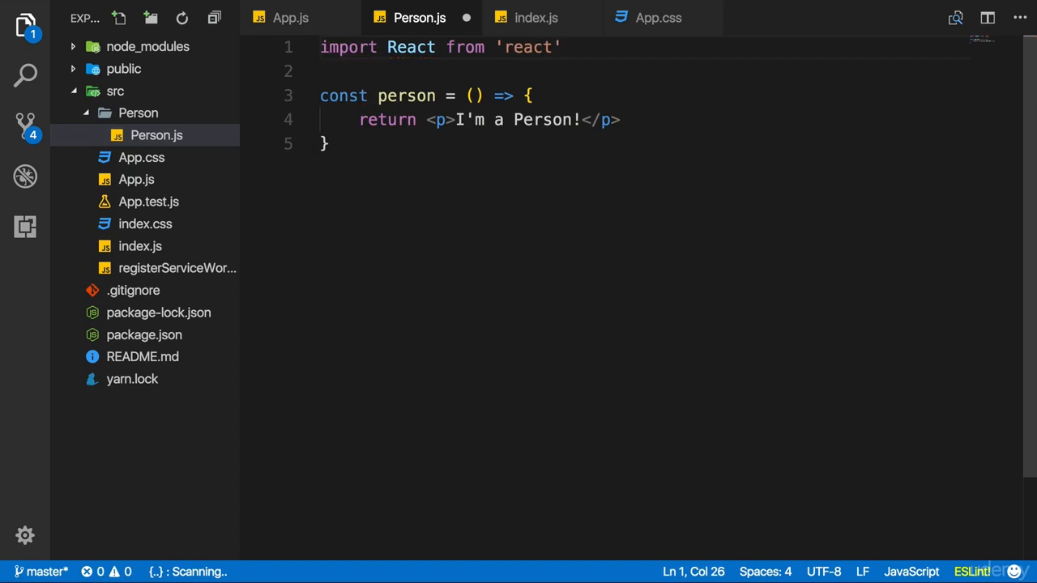
pyautogui.click(140, 157)
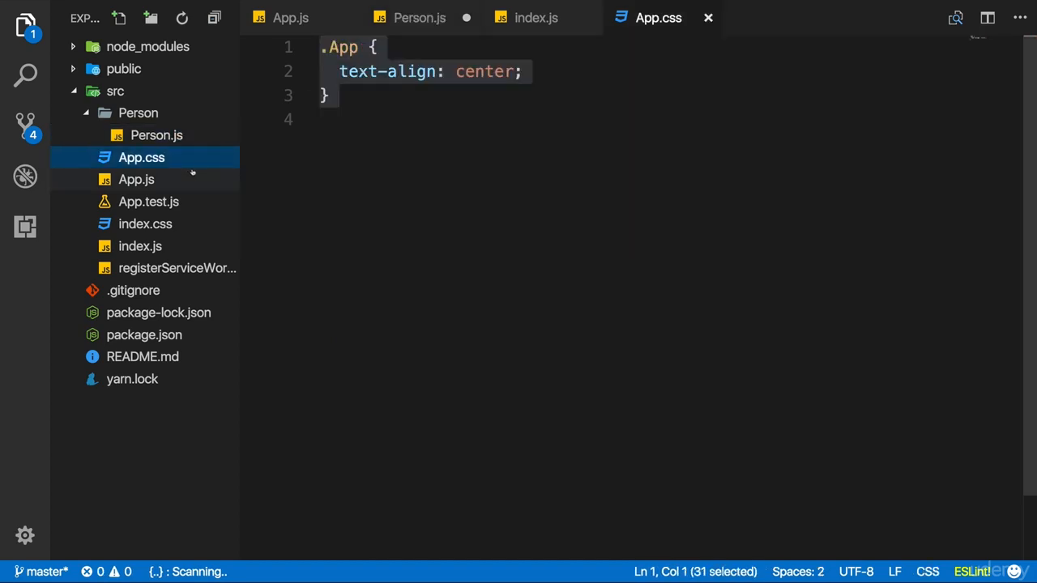
pyautogui.click(136, 179)
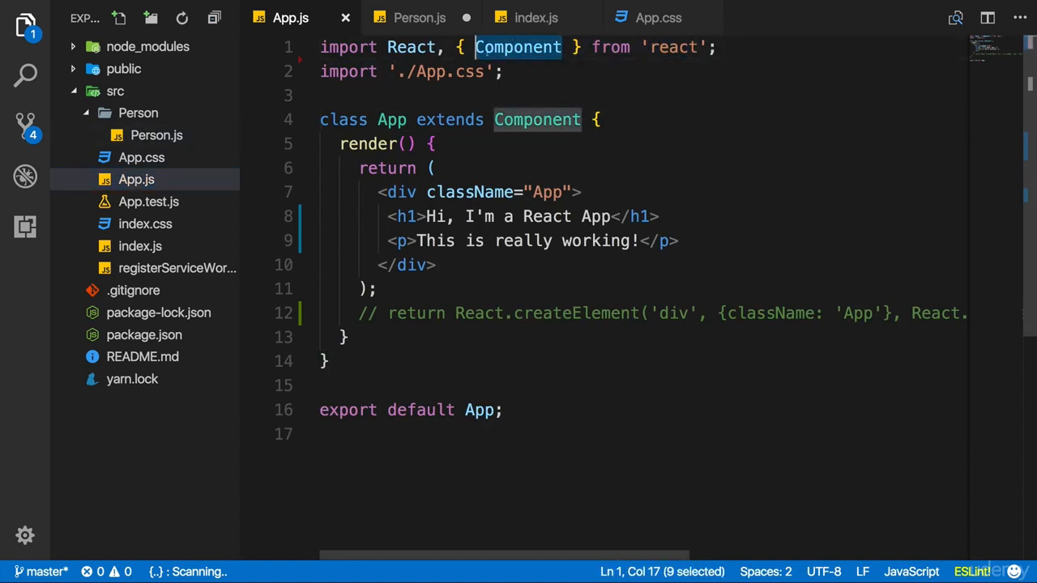
pyautogui.click(420, 17)
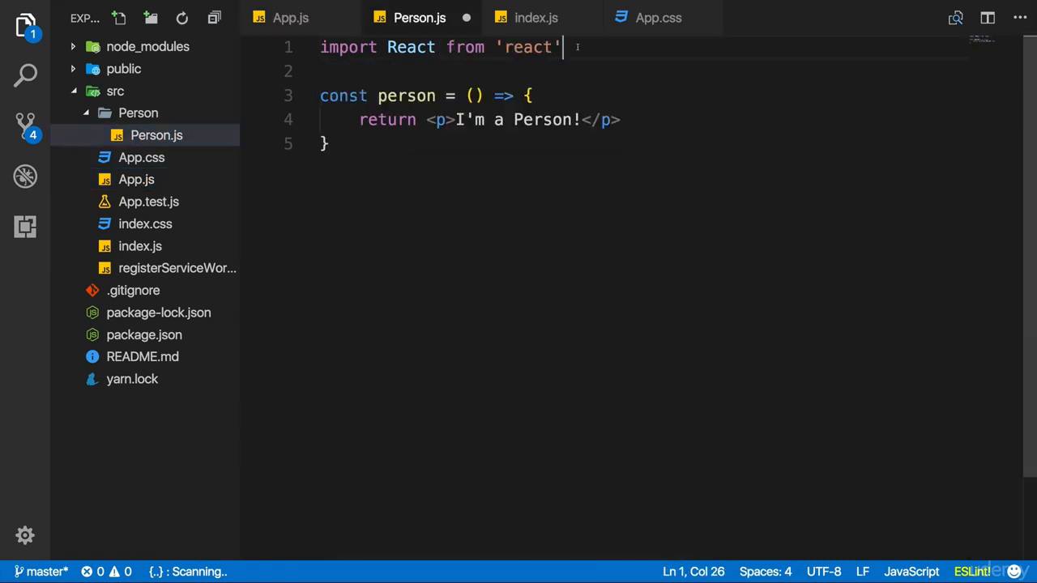
pyautogui.write(';')
pyautogui.click(646, 143)
pyautogui.write(';')
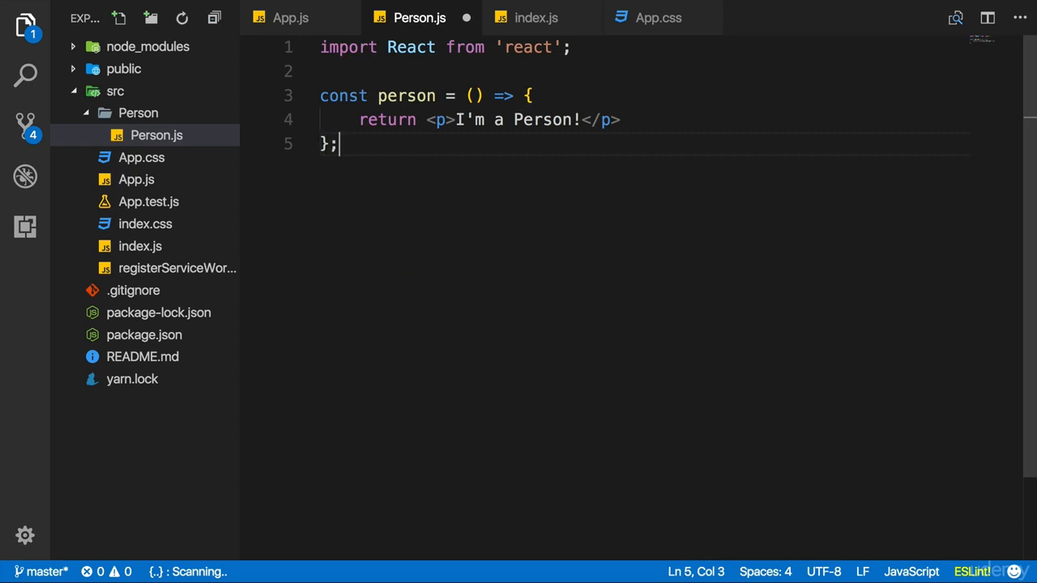
# End Person.js with export default person;
pyautogui.write('e')
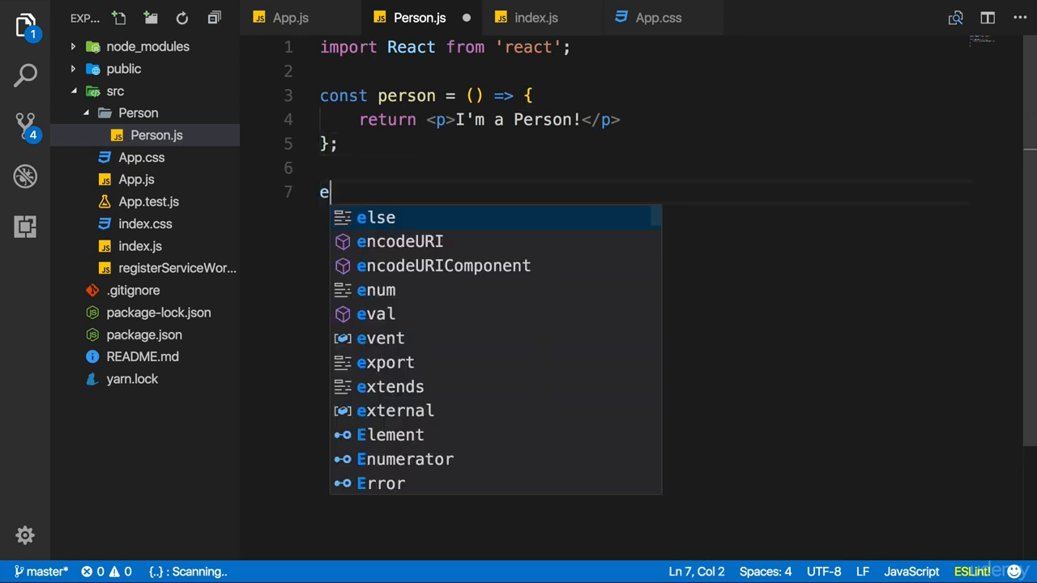
pyautogui.write('xport default')
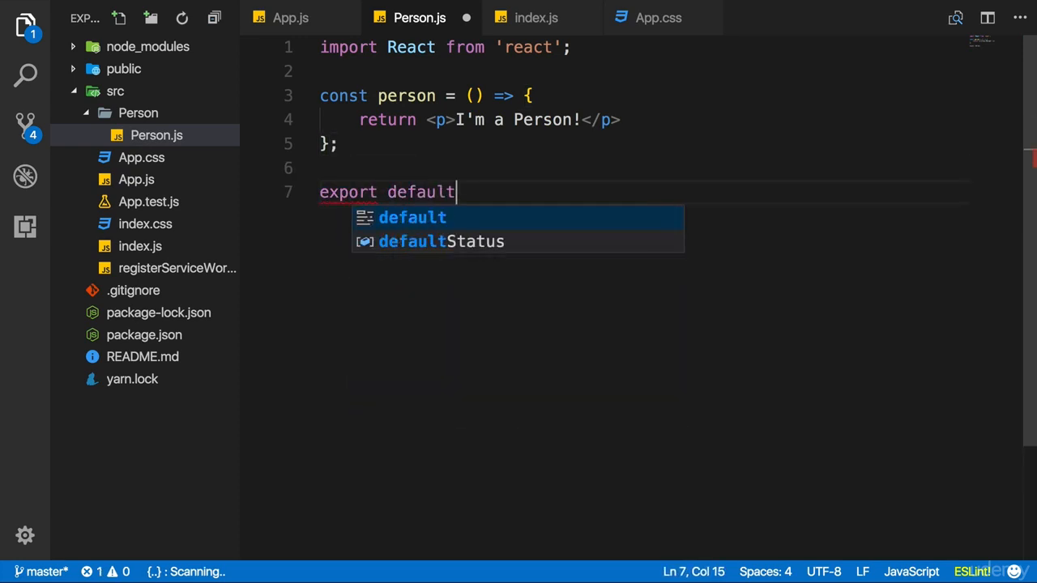
pyautogui.write('pers')
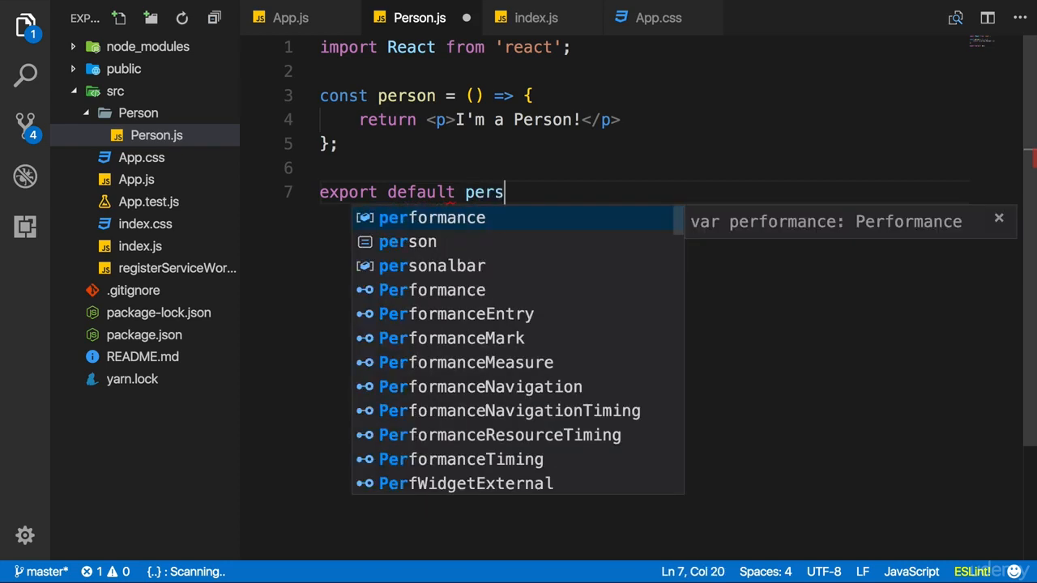
pyautogui.write('on;')
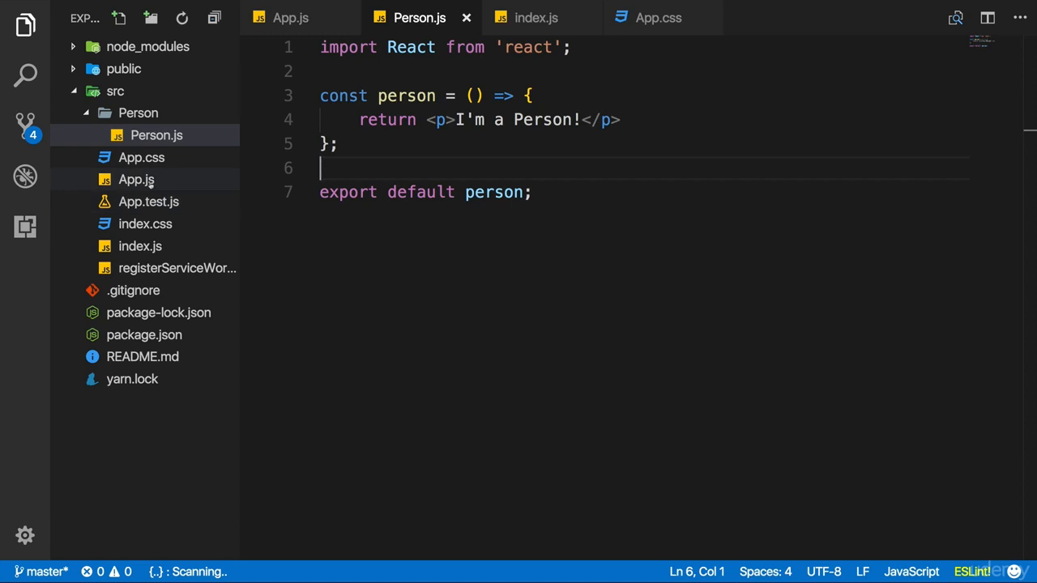
pyautogui.moveTo(136, 180)
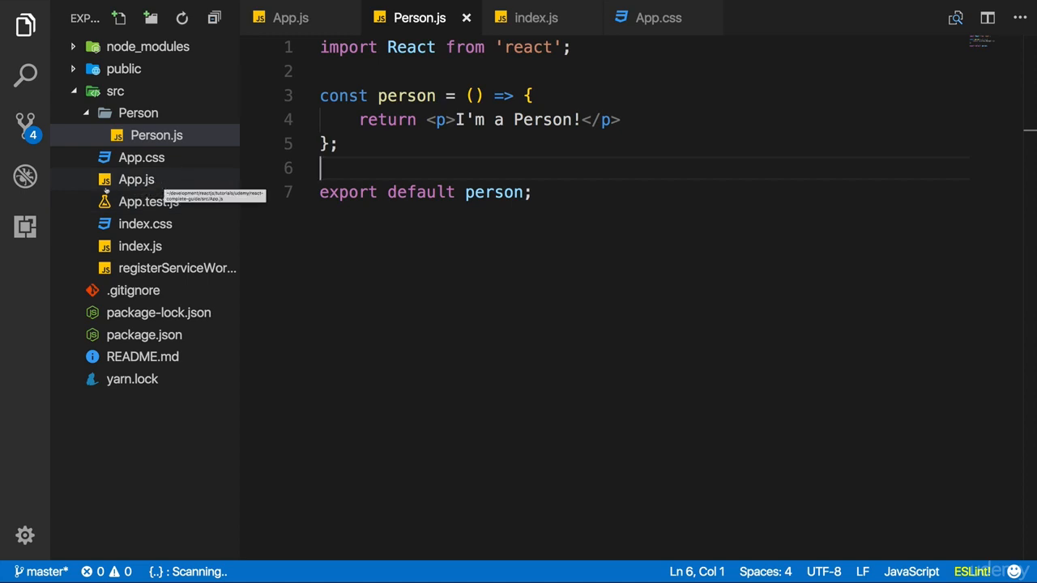
# Begin a third import line in App.js reading import Person from '
pyautogui.click(136, 179)
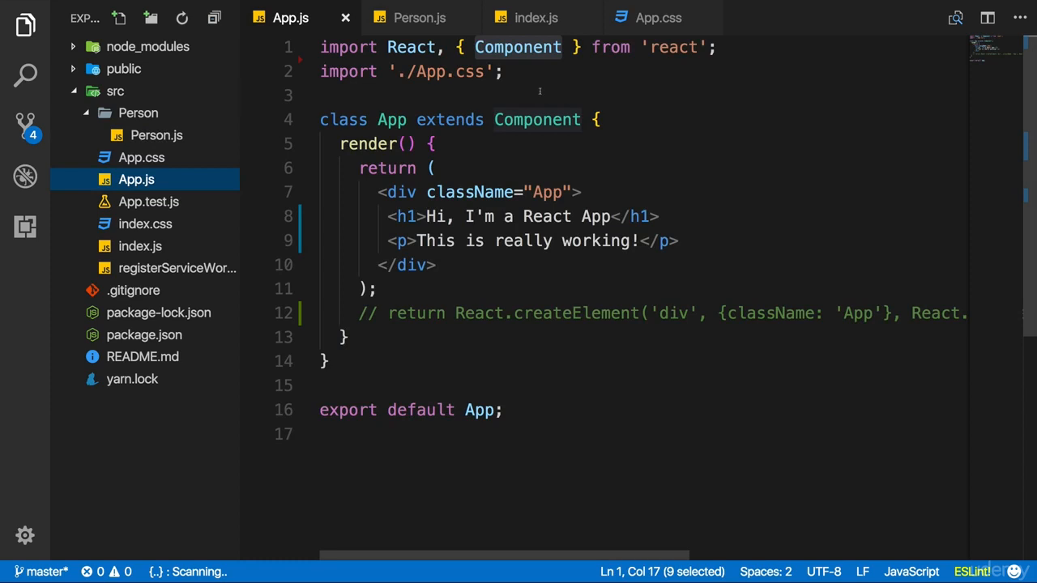
pyautogui.press('Enter')
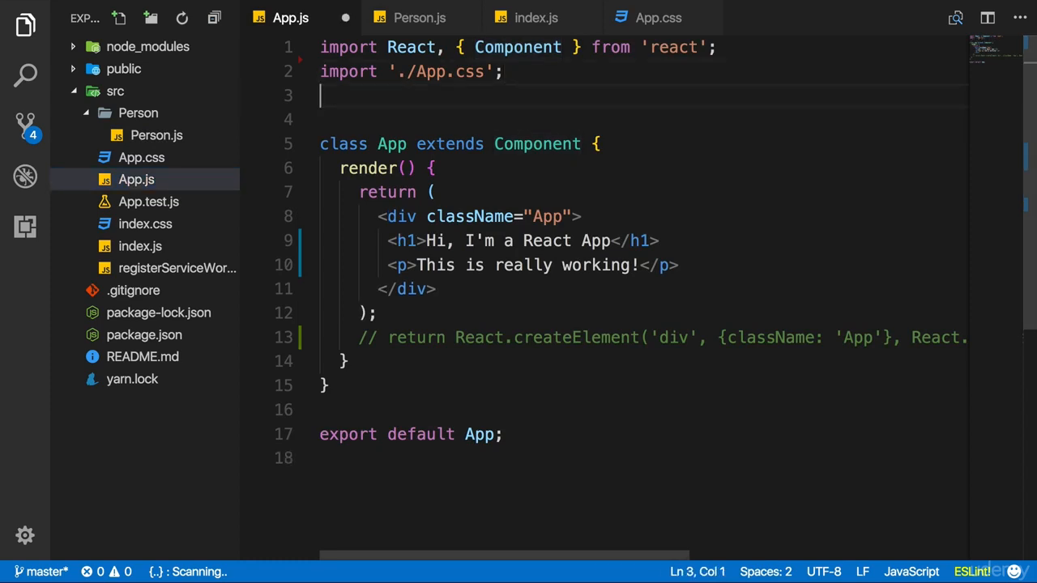
pyautogui.write('import')
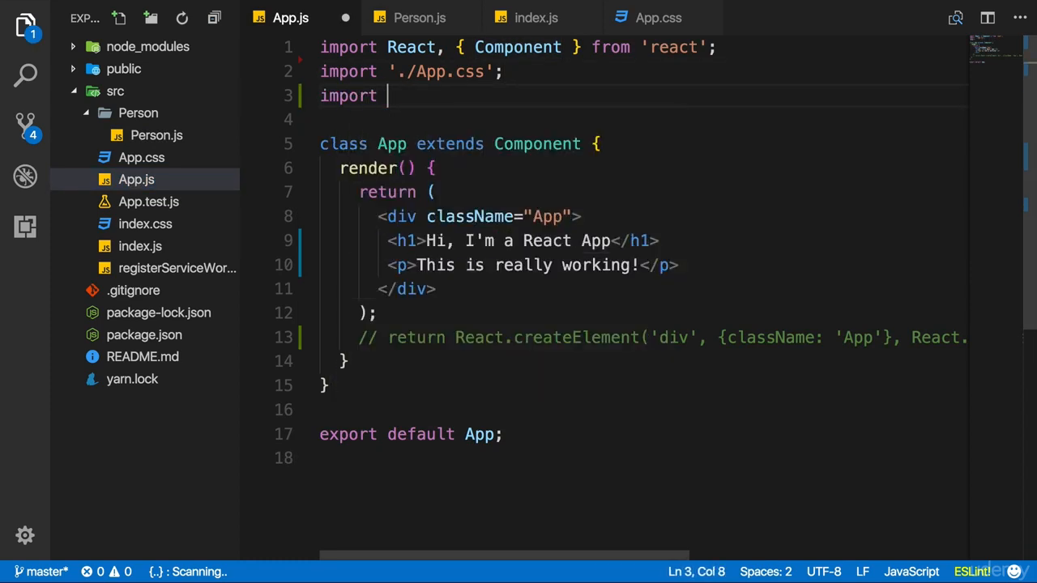
pyautogui.write('Pr')
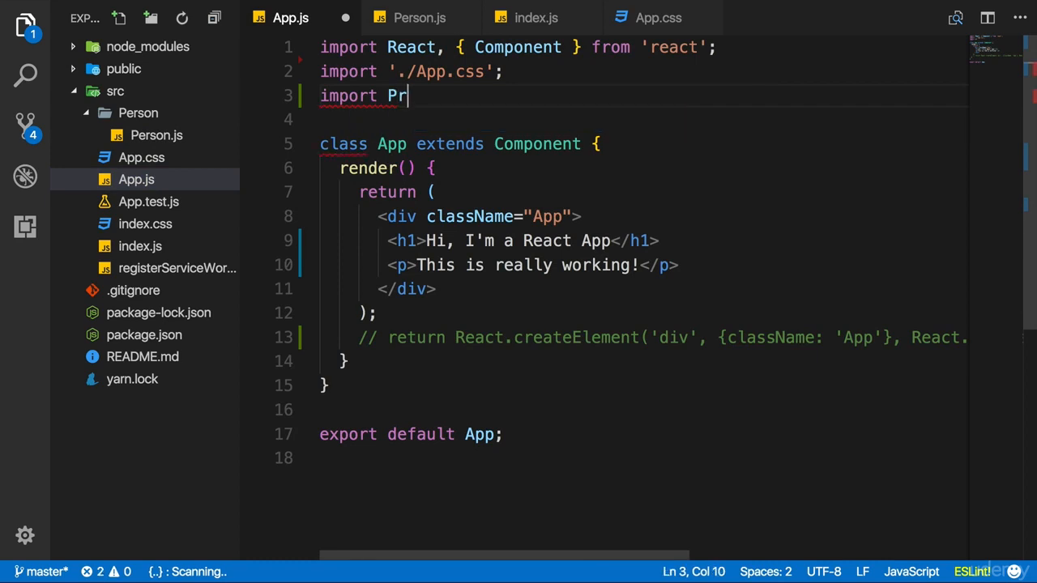
pyautogui.write('Person')
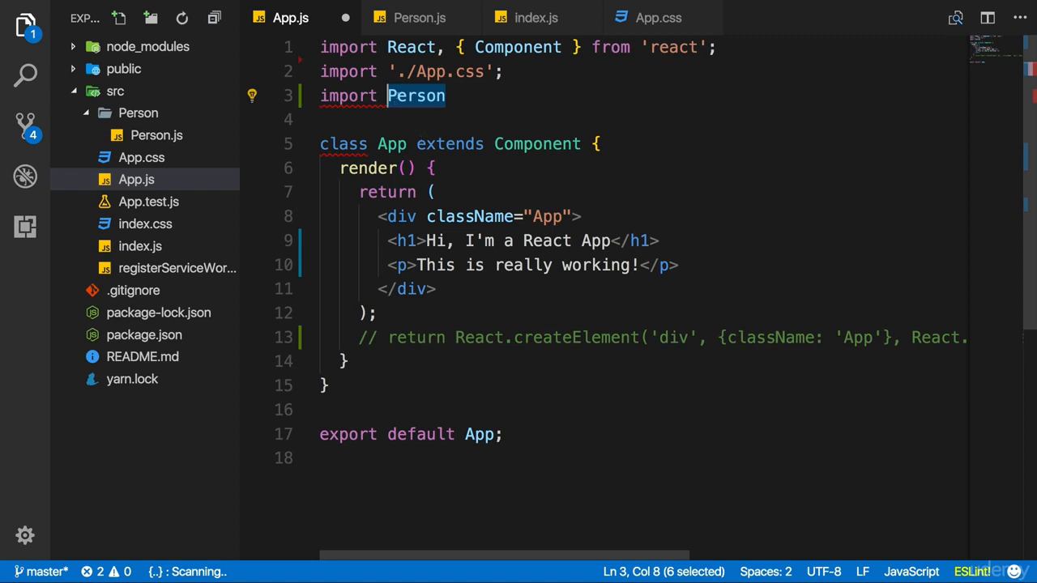
pyautogui.write('f')
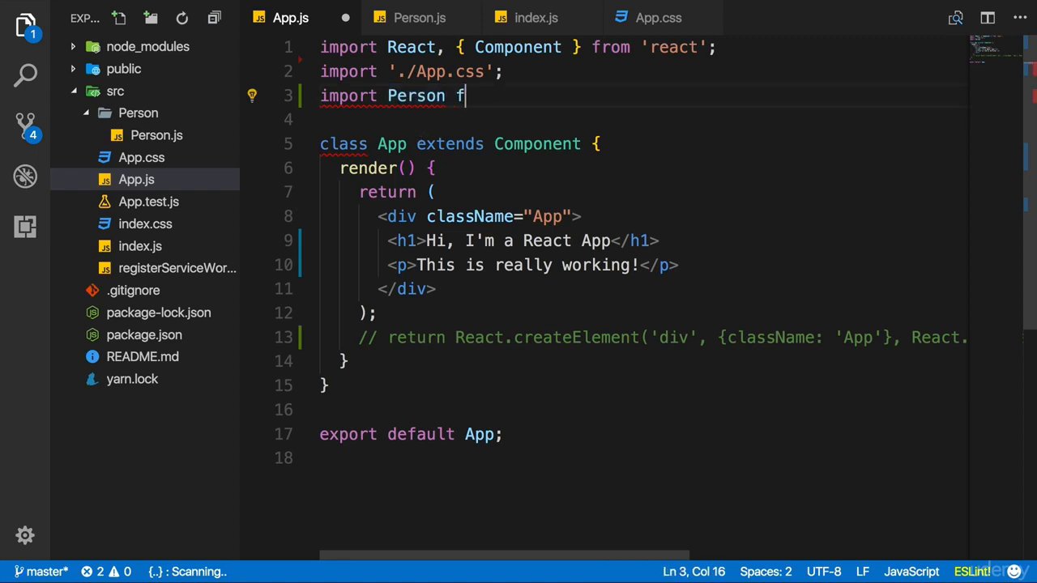
pyautogui.write("from '.'")
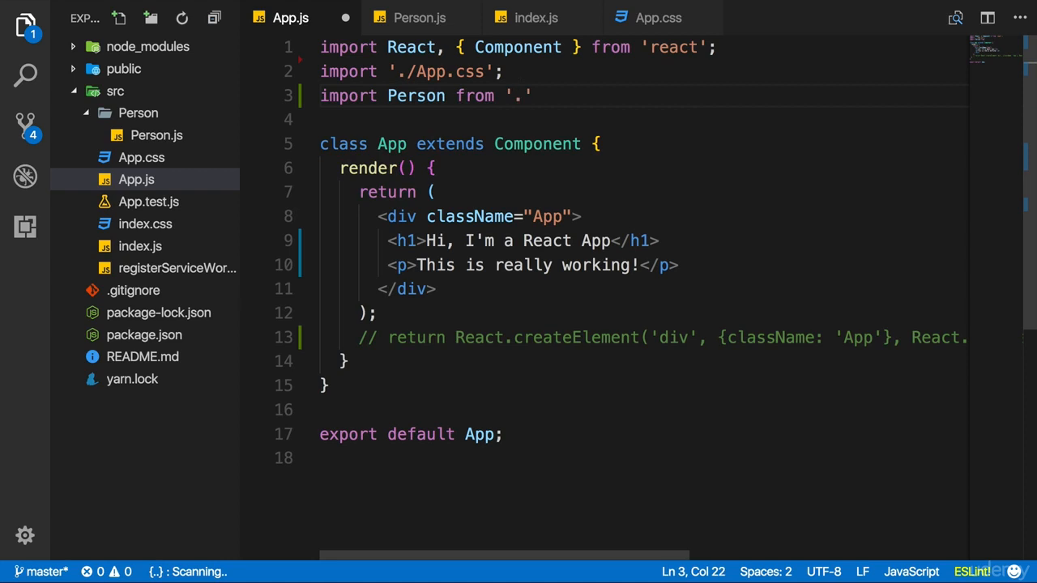
# Complete the path as './Person/Person'; and highlight the imported Person name
pyautogui.write('/')
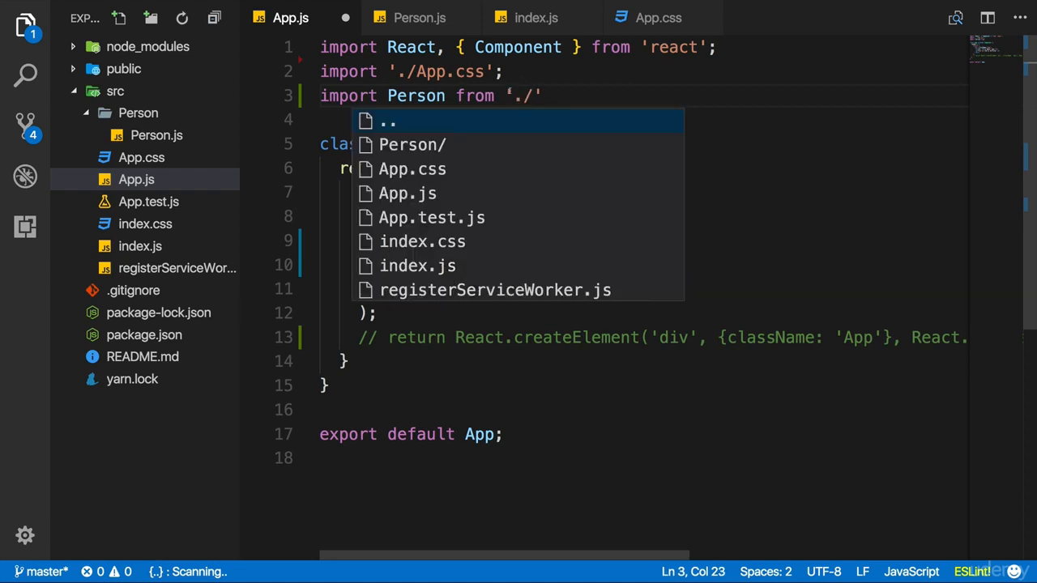
pyautogui.press('Escape')
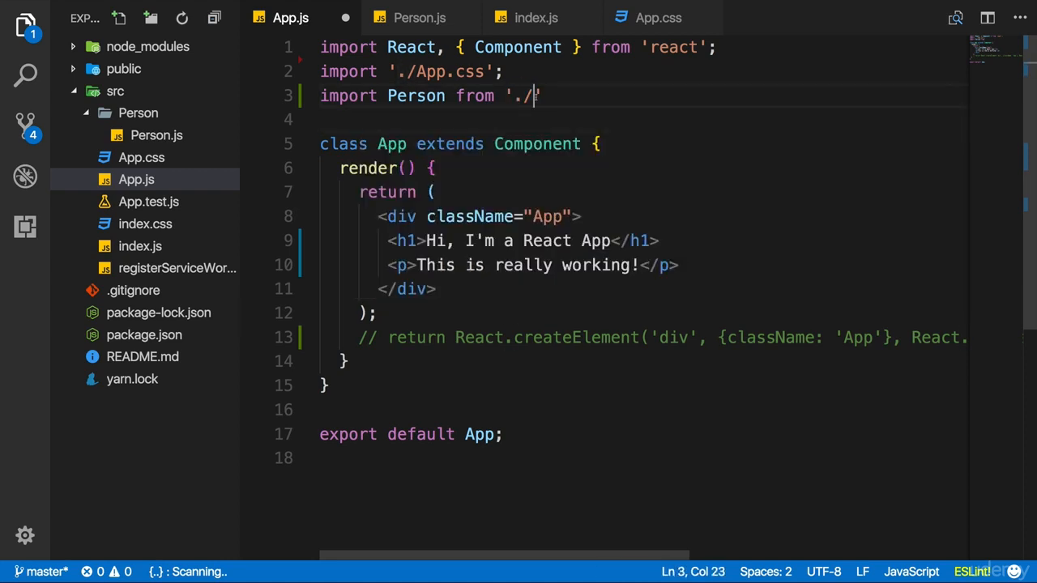
pyautogui.write('Perso')
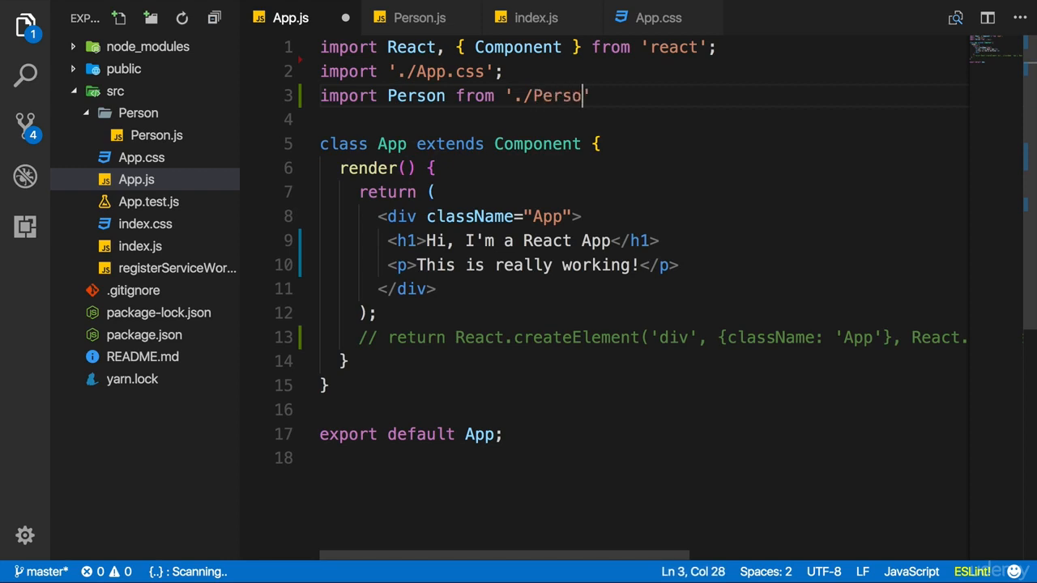
pyautogui.write('/')
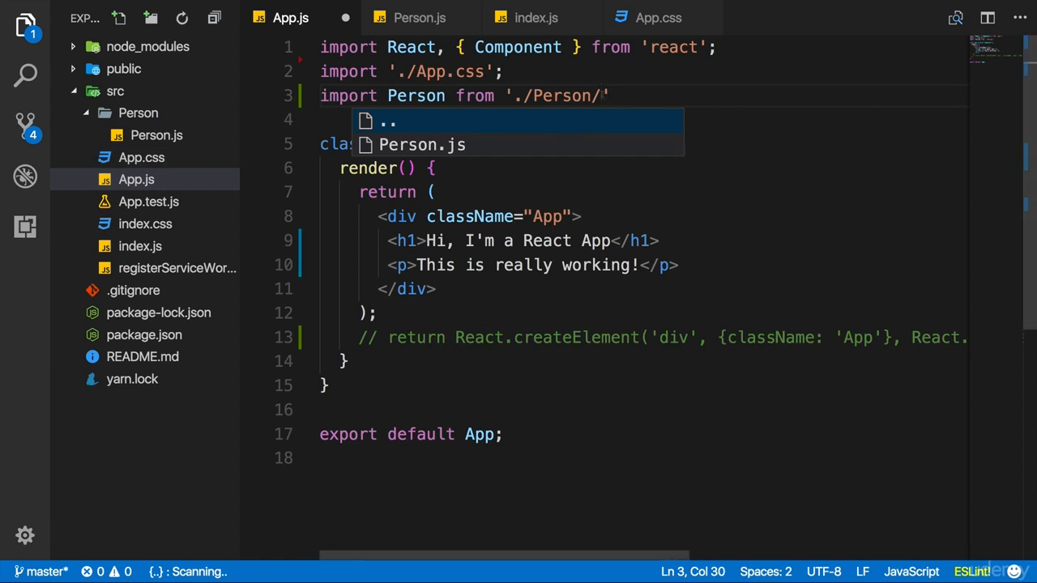
pyautogui.write('Person')
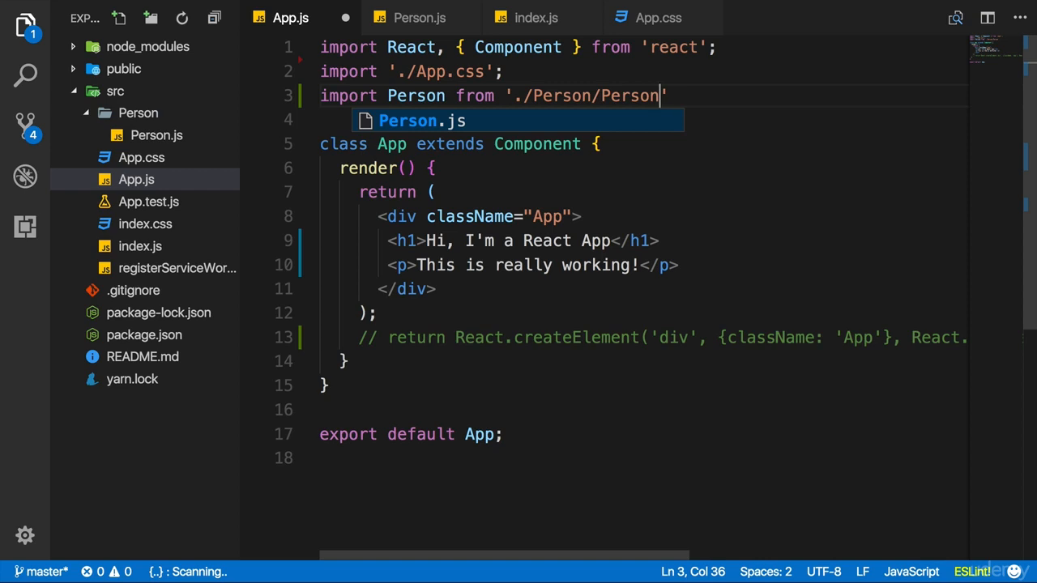
pyautogui.write('.')
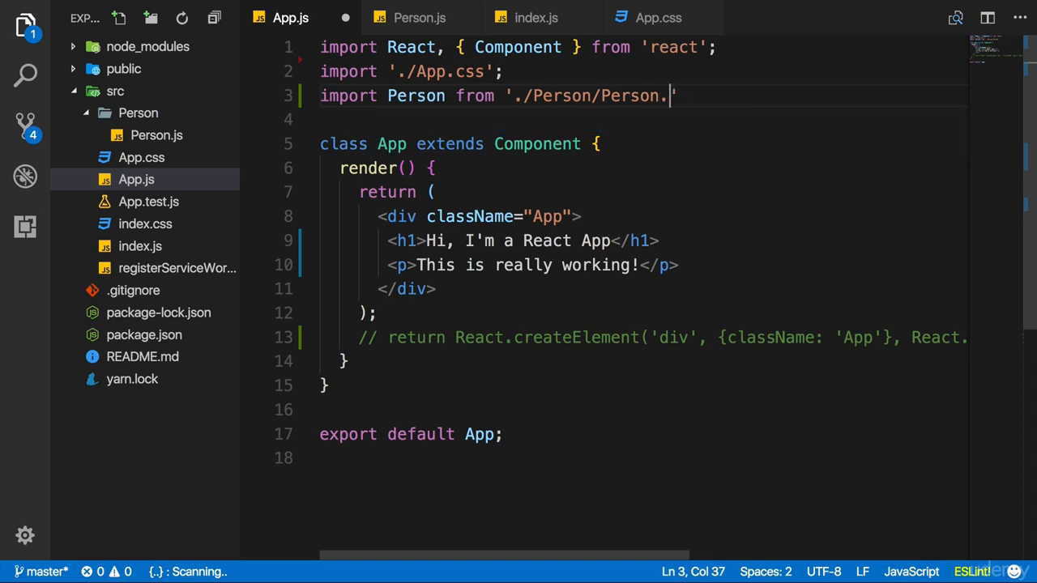
pyautogui.write("';")
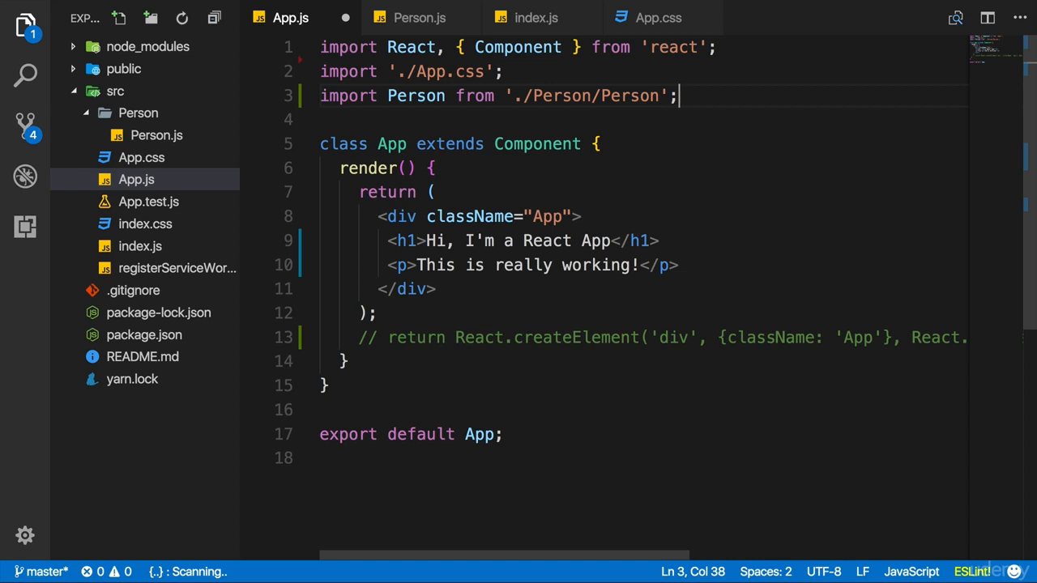
pyautogui.doubleClick(416, 96)
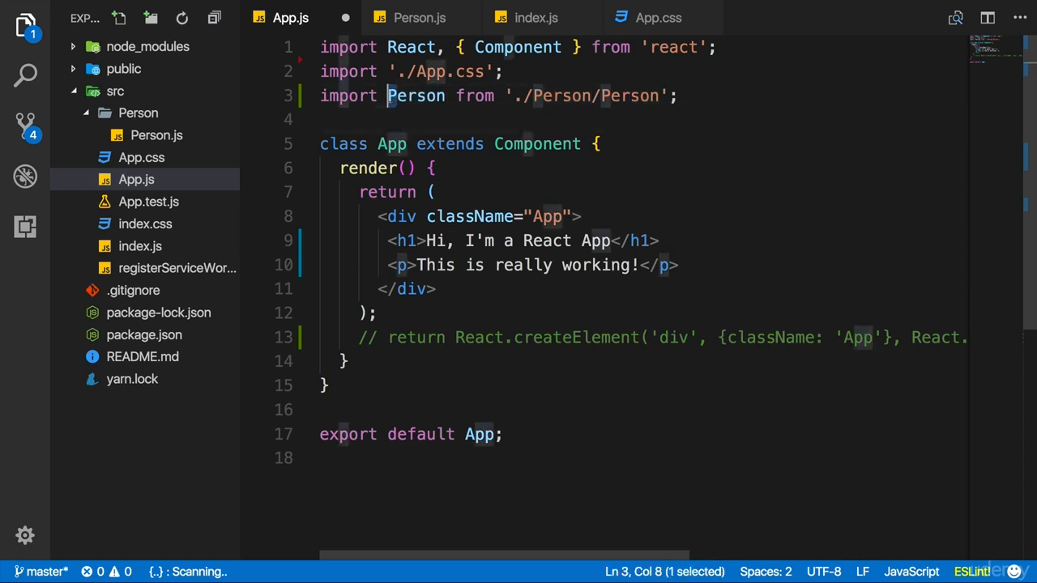
pyautogui.doubleClick(416, 96)
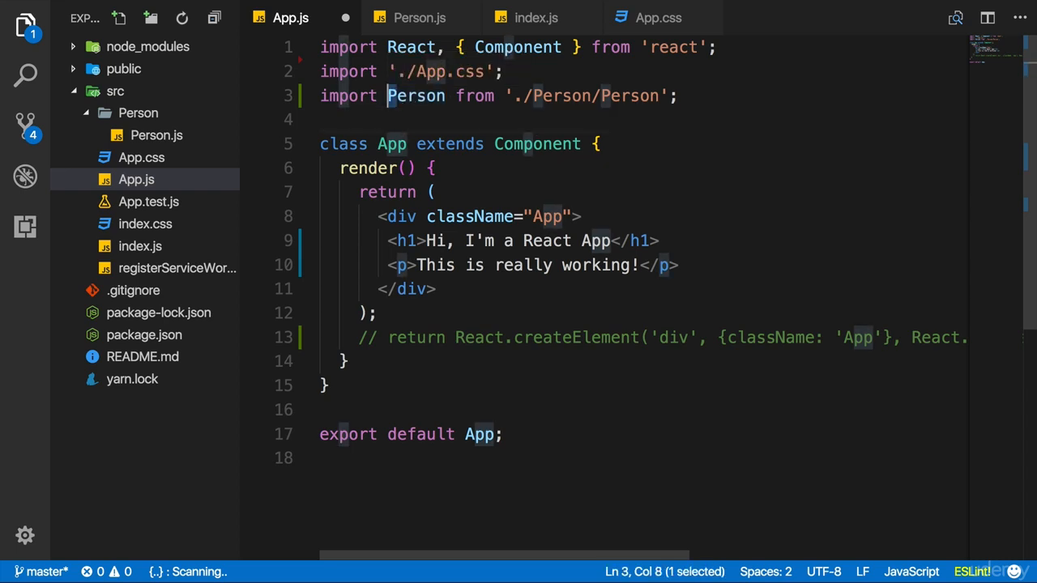
pyautogui.click(435, 192)
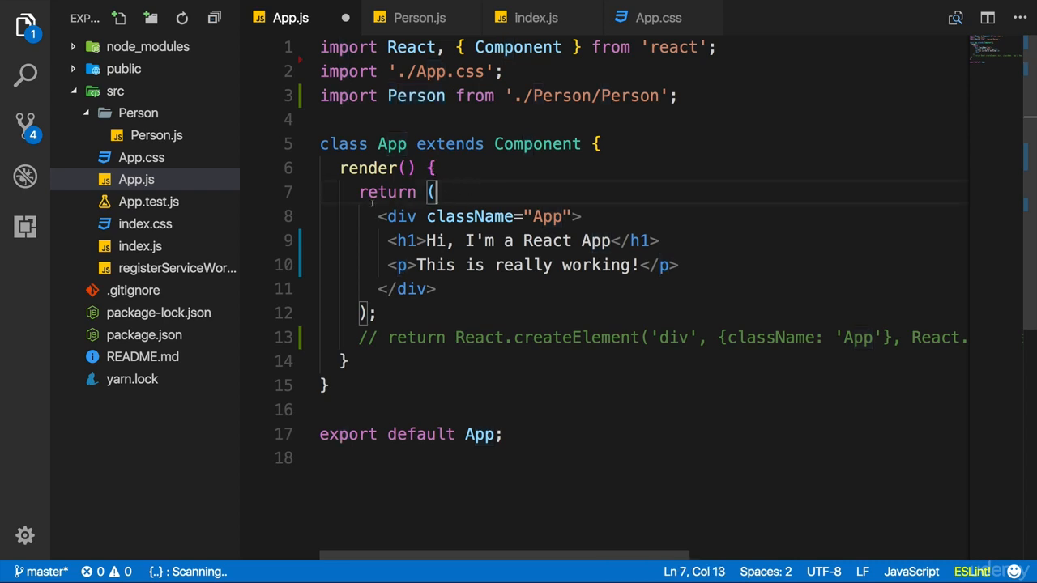
pyautogui.doubleClick(403, 240)
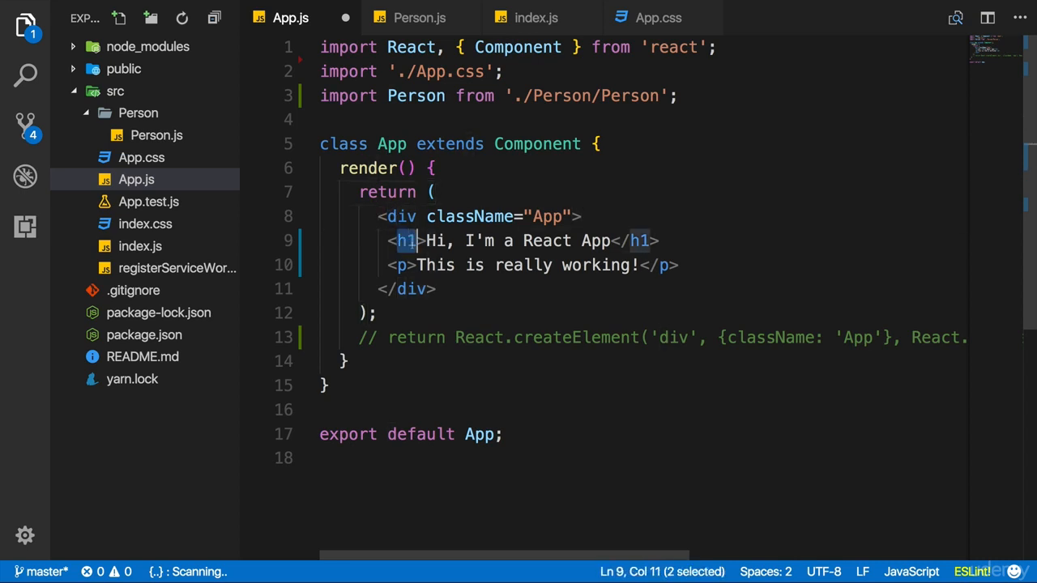
pyautogui.click(679, 265)
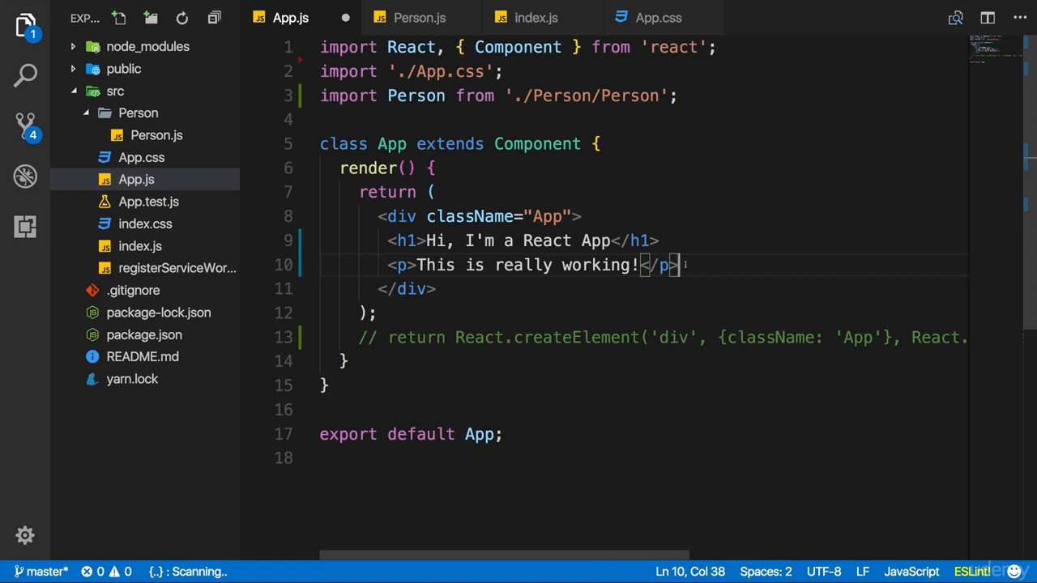
# Insert a <Person> element inside the App div after the paragraph, correcting a mistyped Div tag
pyautogui.write('<')
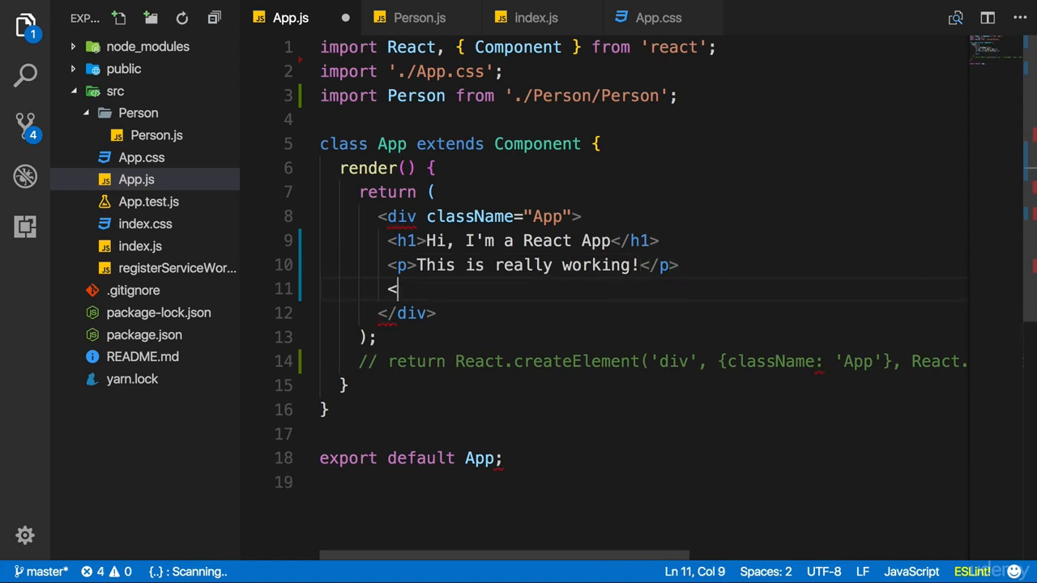
pyautogui.write('Div>')
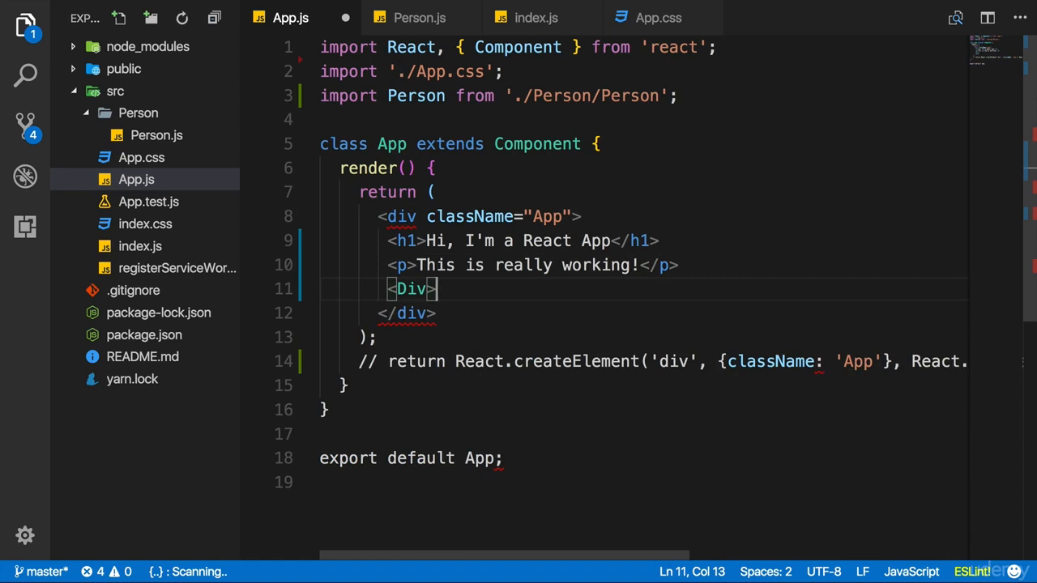
pyautogui.press('Backspace')
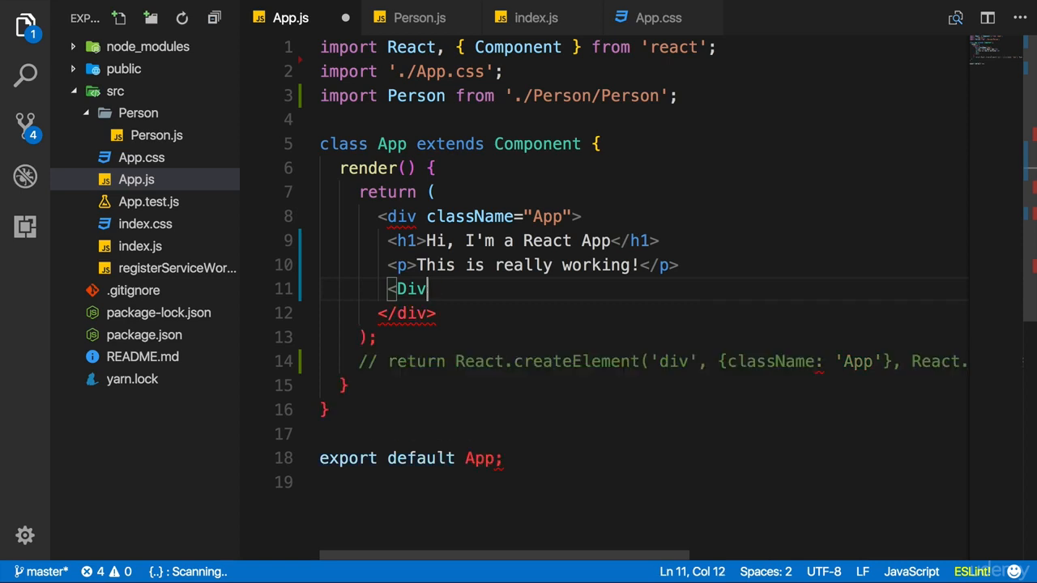
pyautogui.press('Backspace')
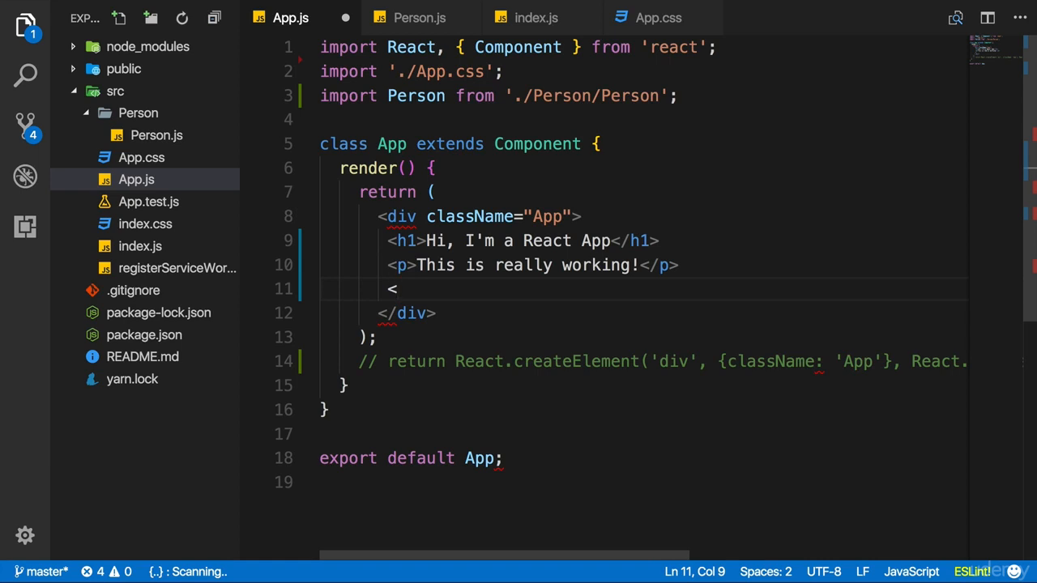
pyautogui.write('Person></Person>')
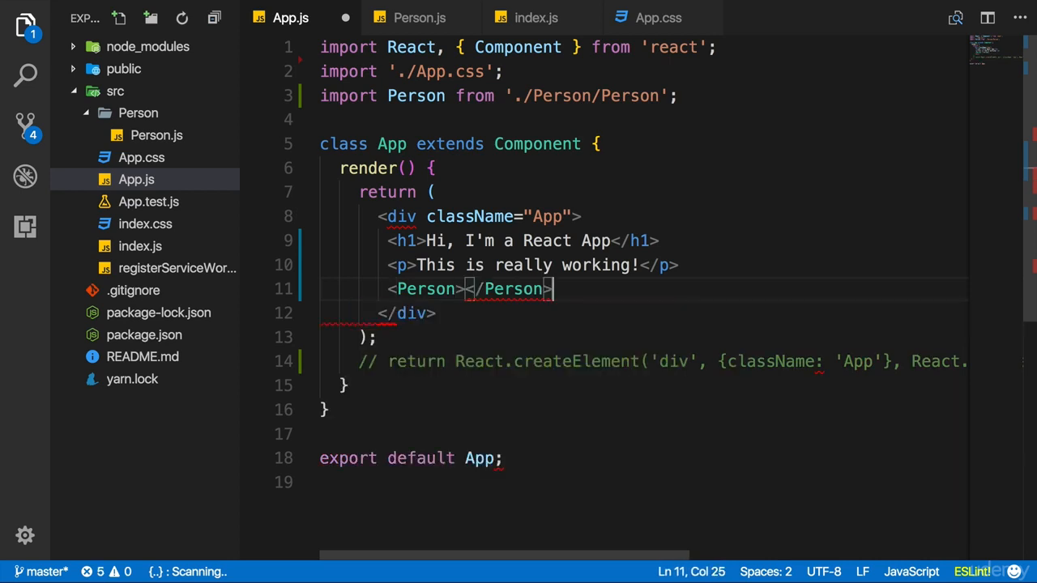
pyautogui.doubleClick(514, 289)
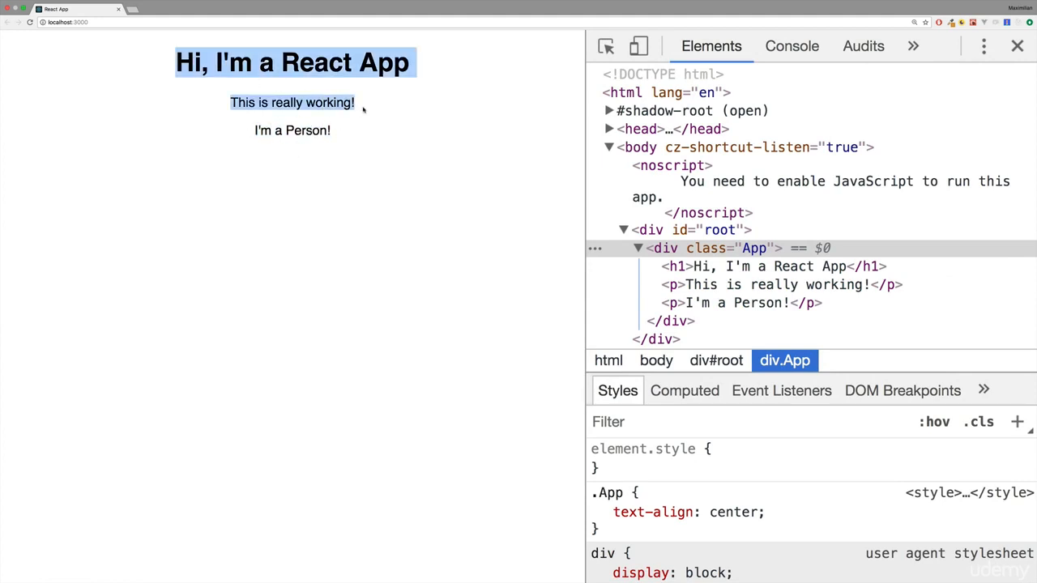
pyautogui.moveTo(348, 141)
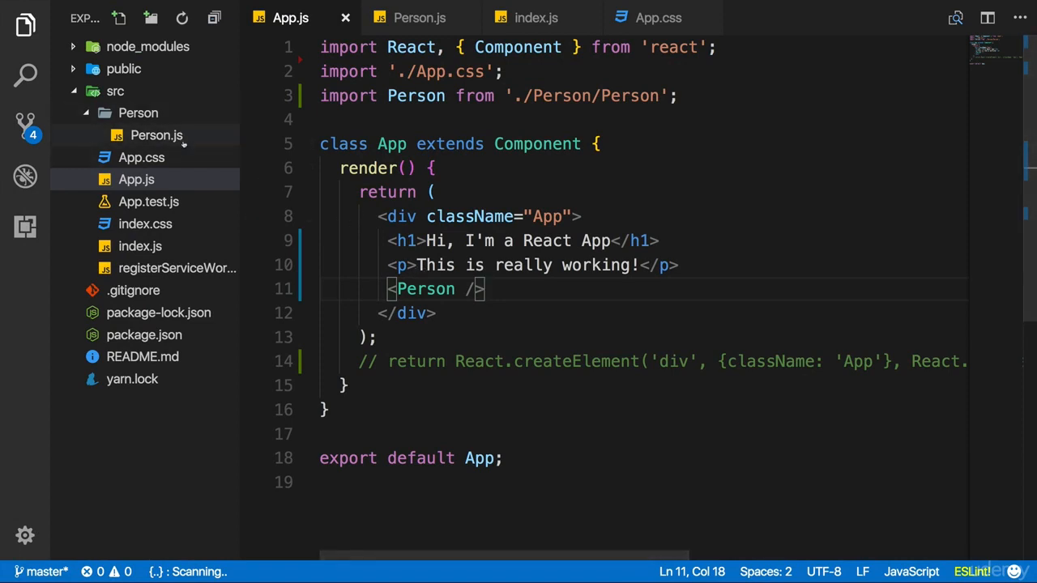
pyautogui.click(157, 135)
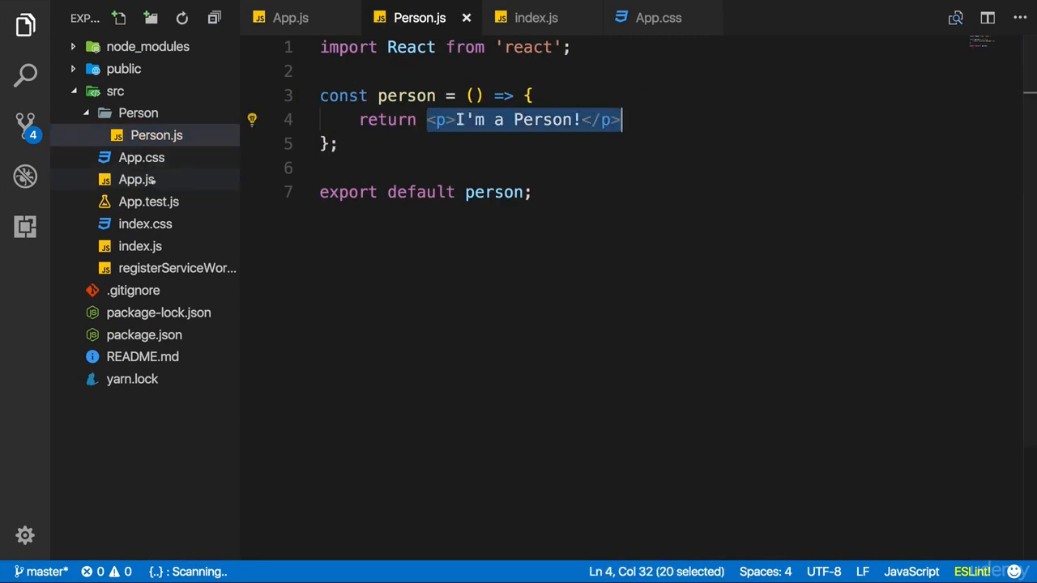
pyautogui.click(290, 17)
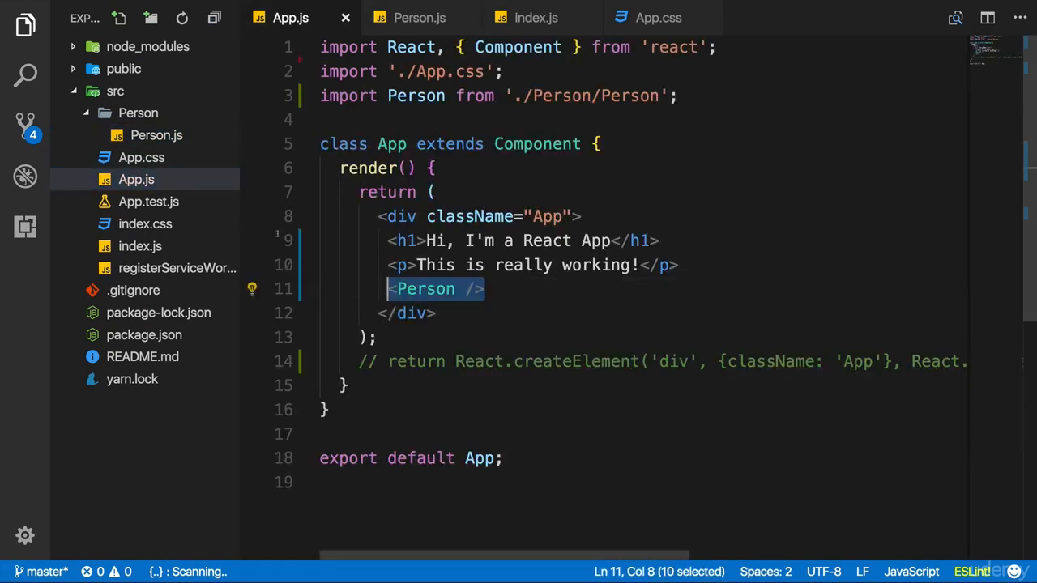